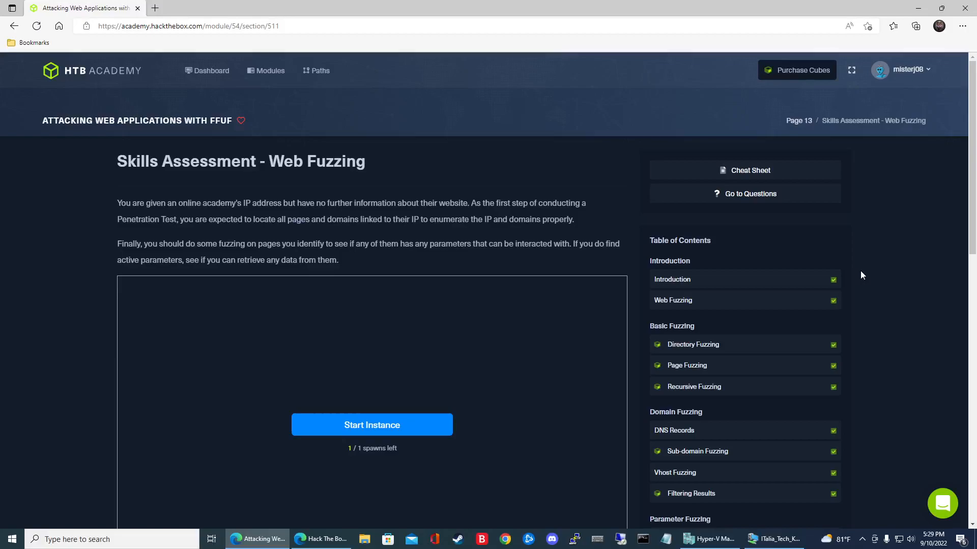
mouse_move(608, 255)
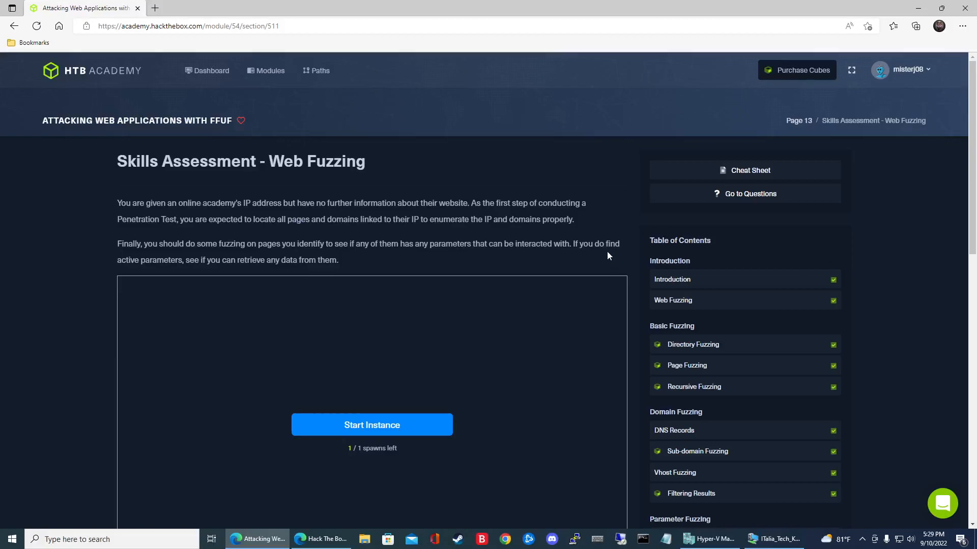
View the archive, test and faculty academy.htb entries in /etc/hosts with nano, then exit.
double_click(317, 161)
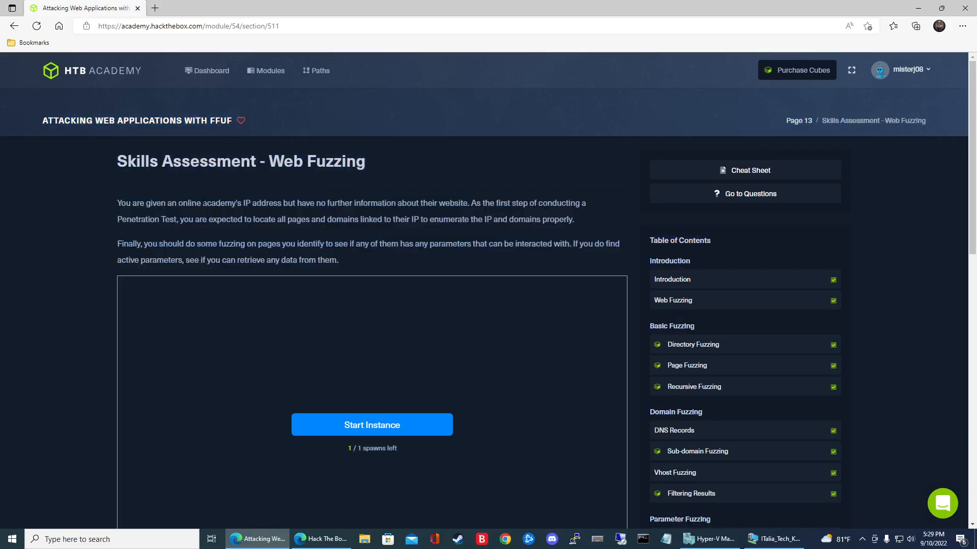
scroll("down", 3)
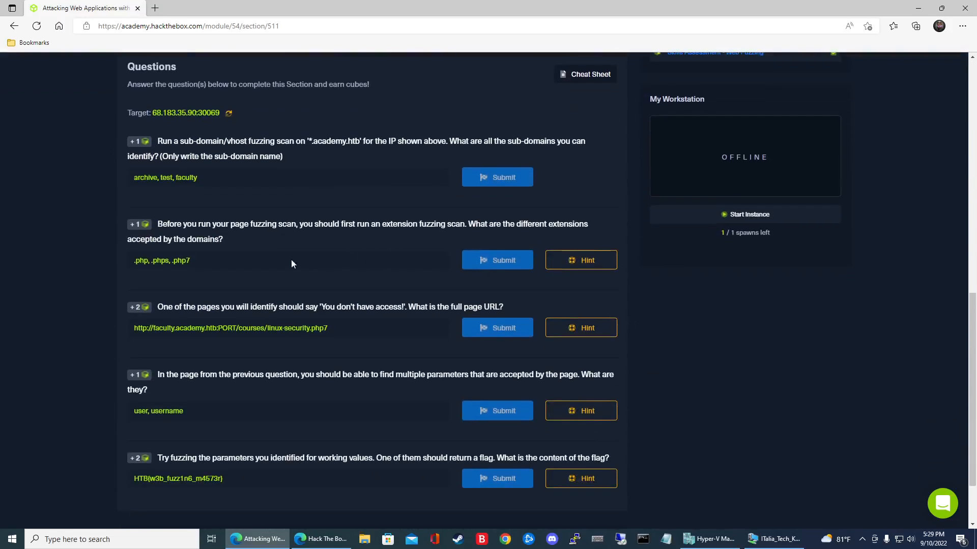
mouse_move(176, 261)
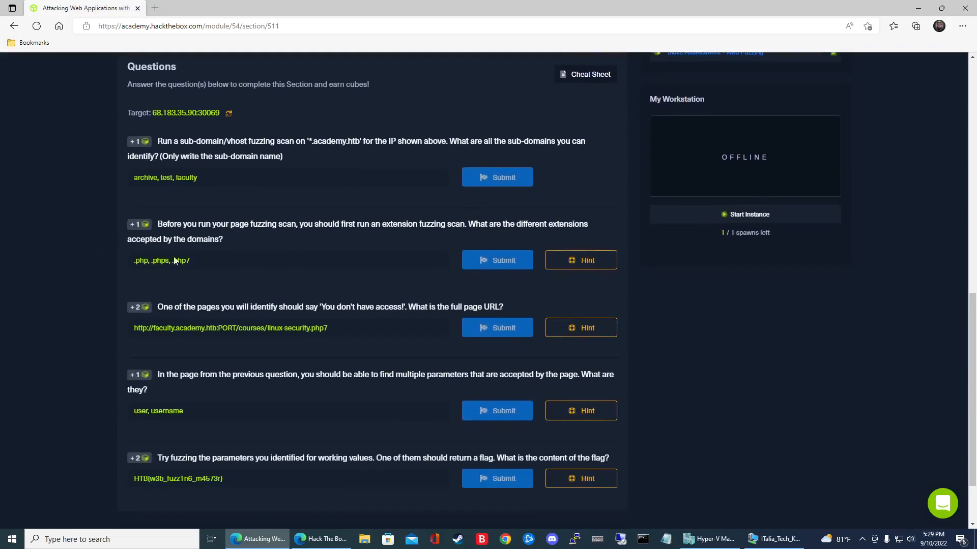
scroll("down", 3)
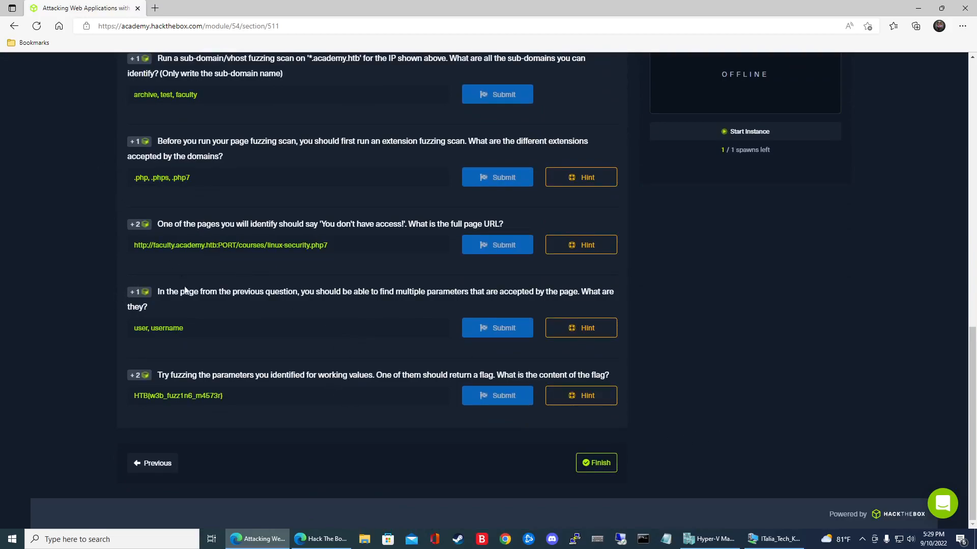
mouse_move(160, 301)
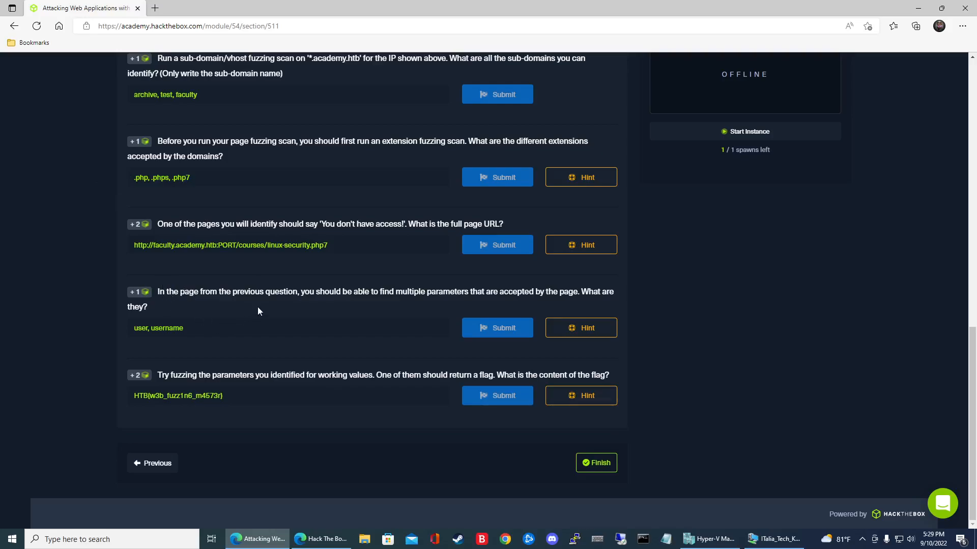
mouse_move(358, 302)
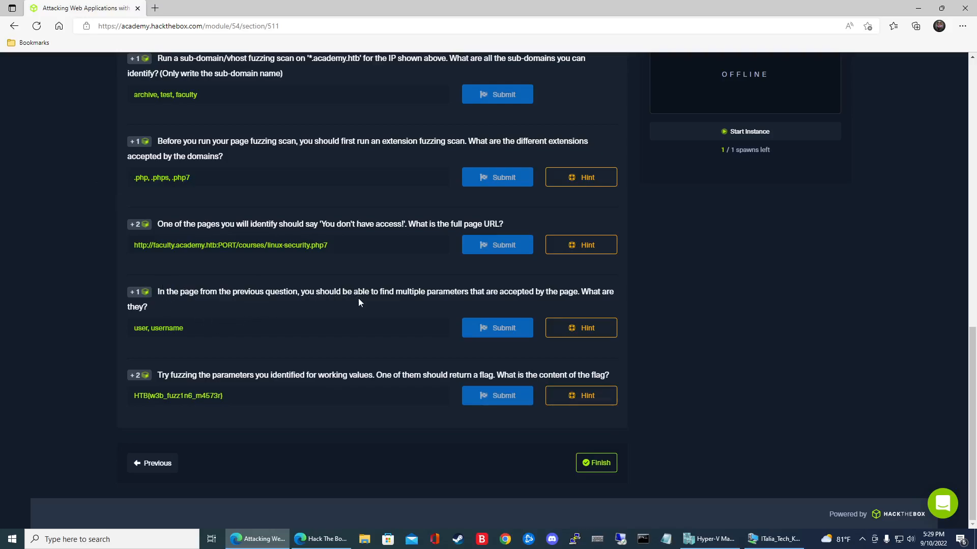
mouse_move(593, 309)
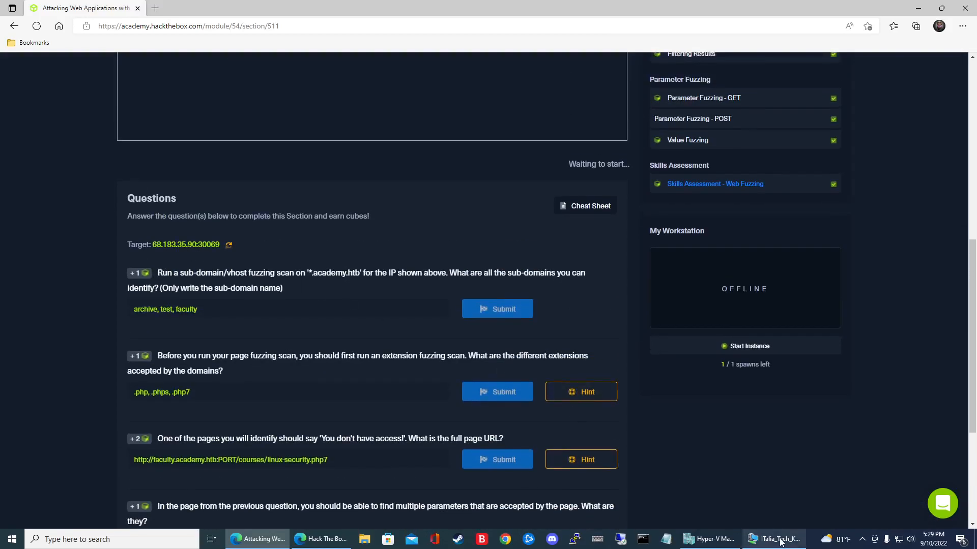
left_click(774, 539)
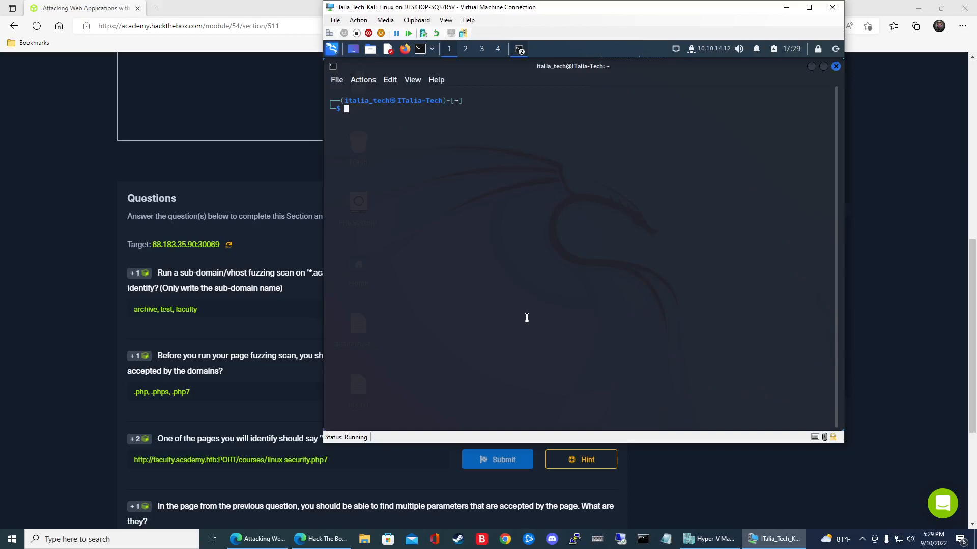
type("nano /etc/hosts")
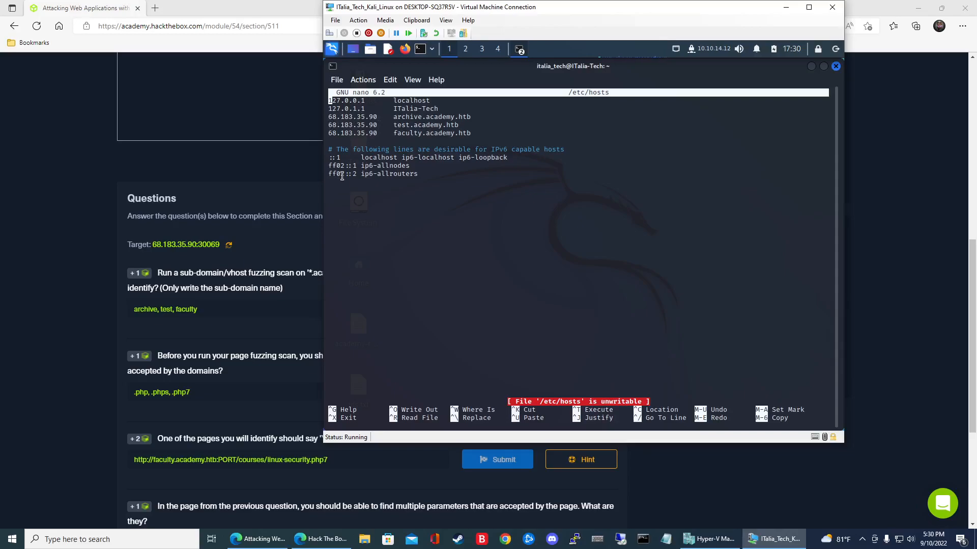
scroll("down", 3)
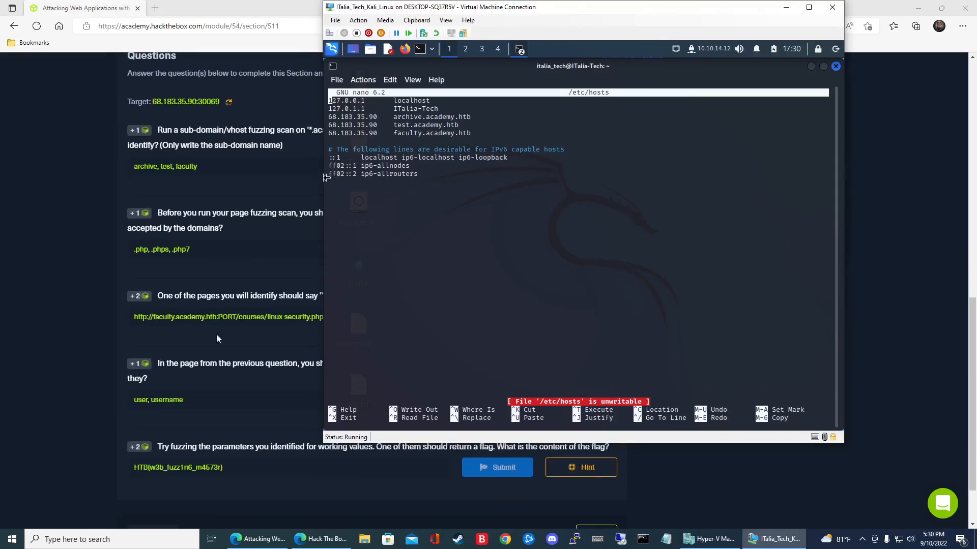
mouse_move(299, 183)
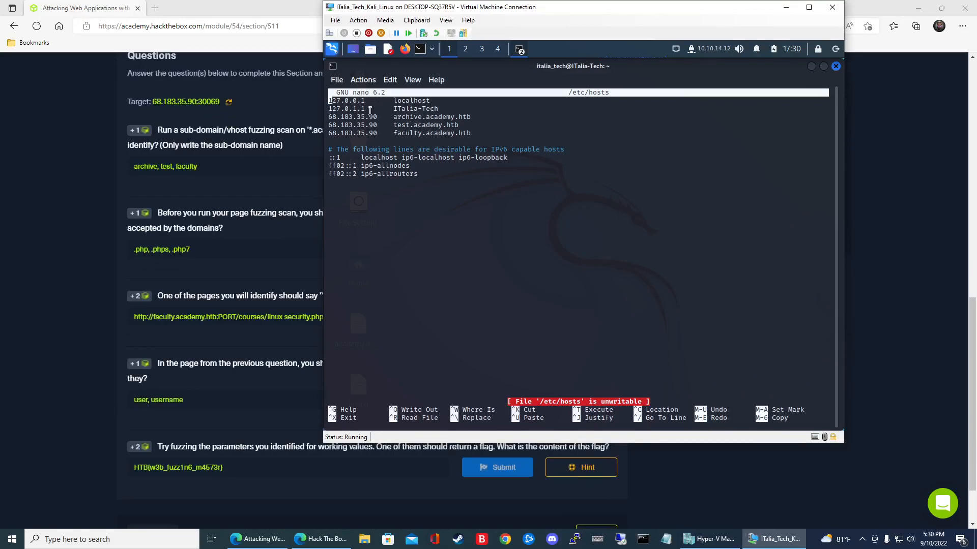
mouse_move(493, 242)
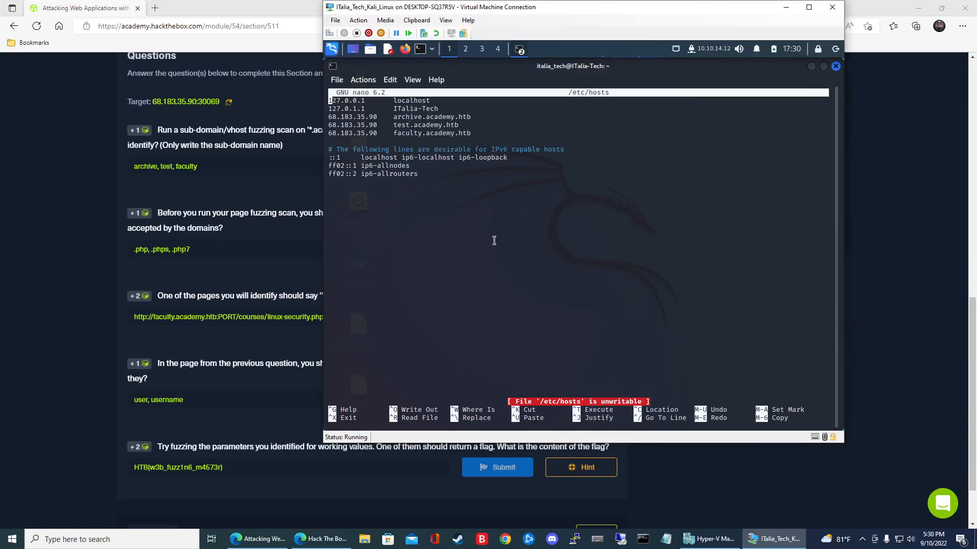
key("ctrl+x")
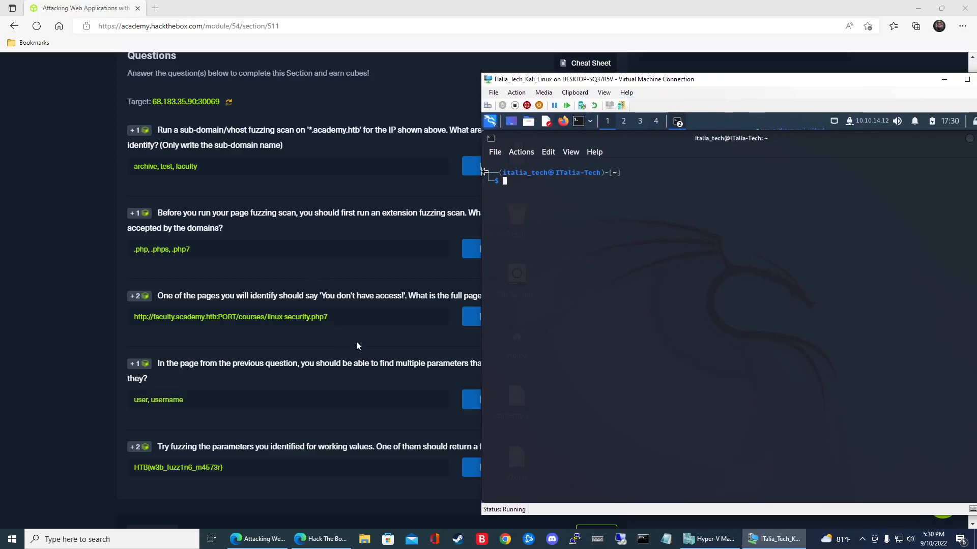
mouse_move(330, 332)
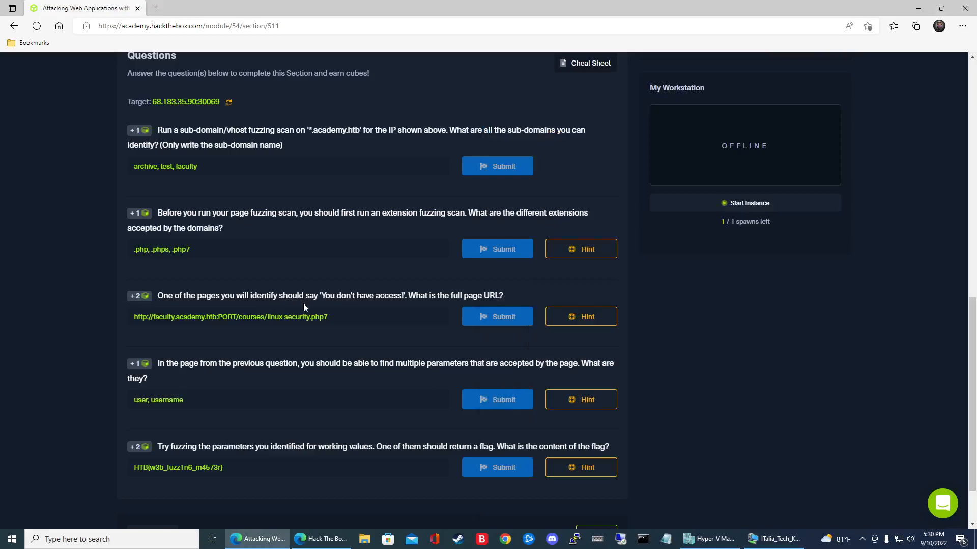
mouse_move(305, 314)
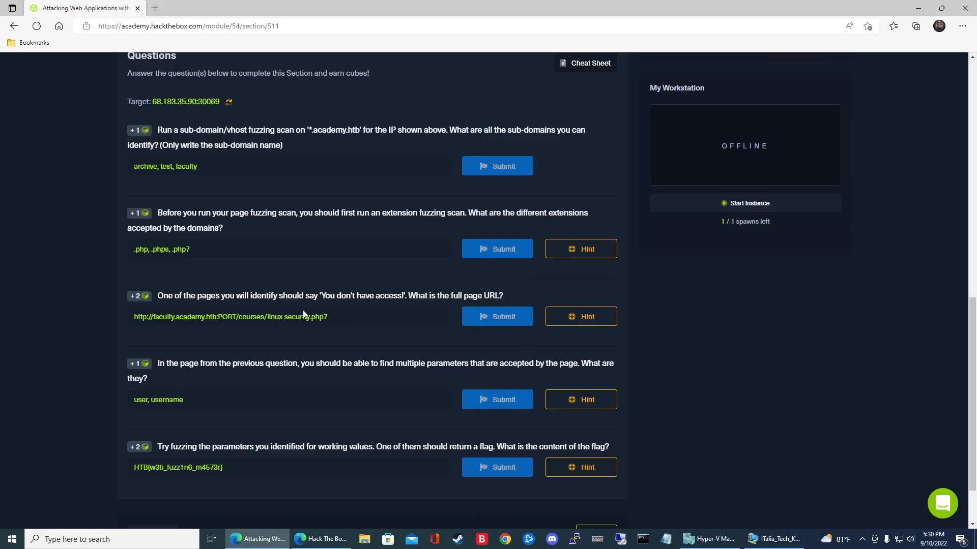
mouse_move(304, 311)
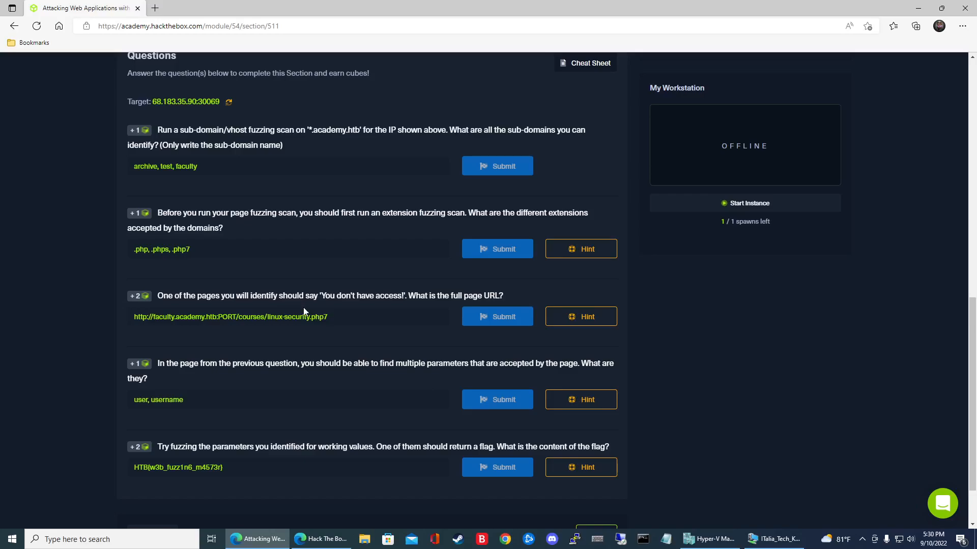
mouse_move(314, 316)
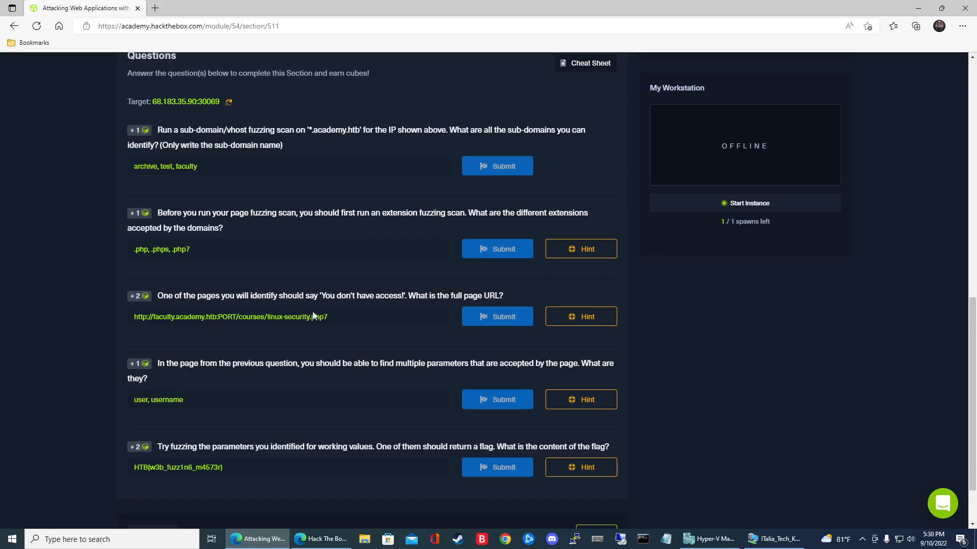
mouse_move(360, 203)
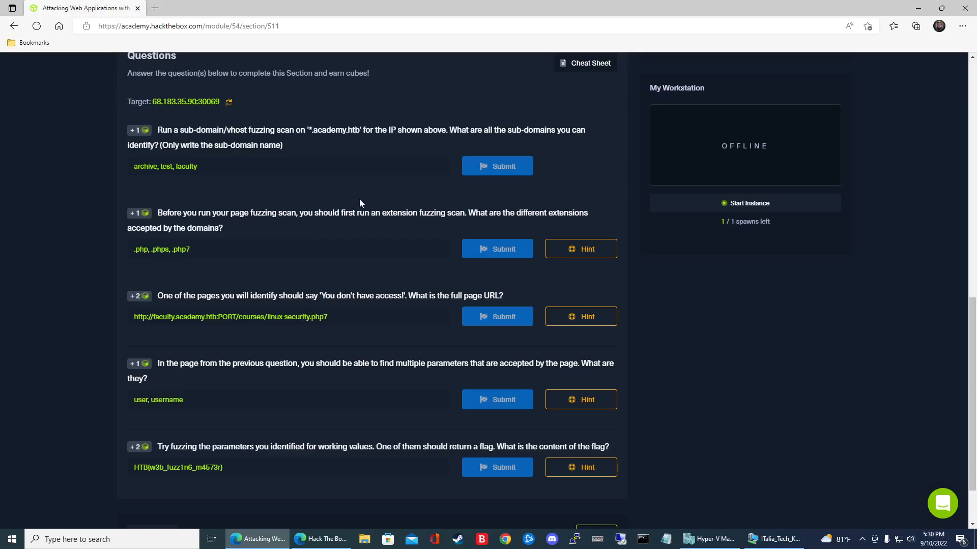
mouse_move(363, 227)
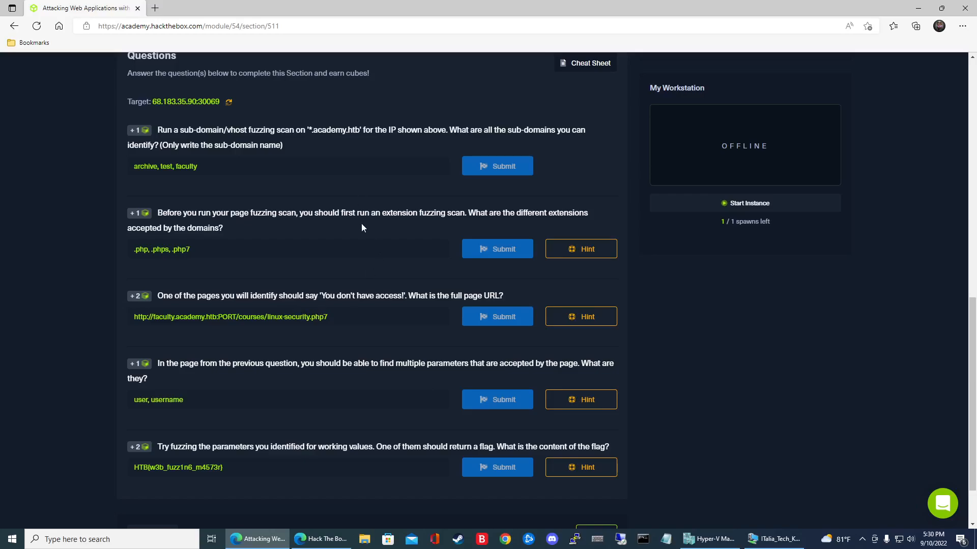
mouse_move(356, 222)
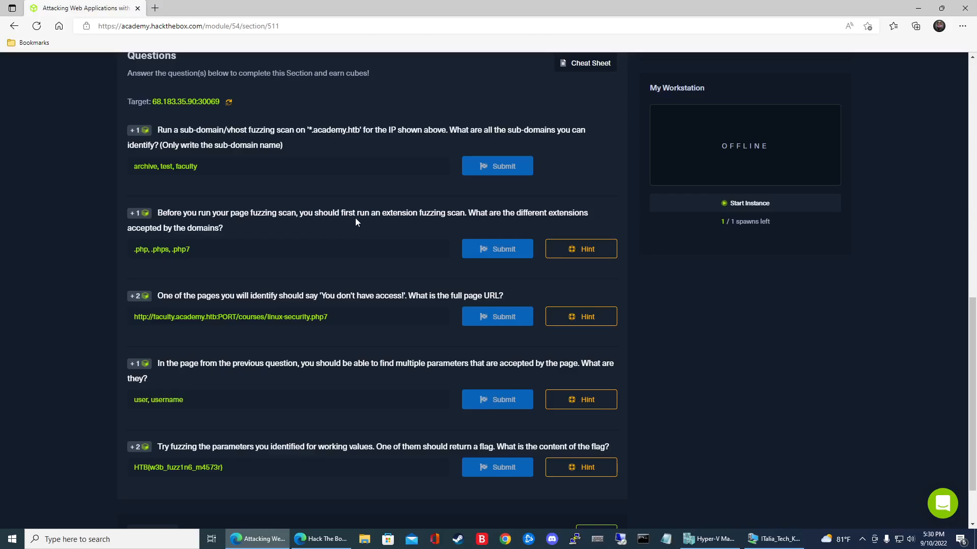
mouse_move(604, 306)
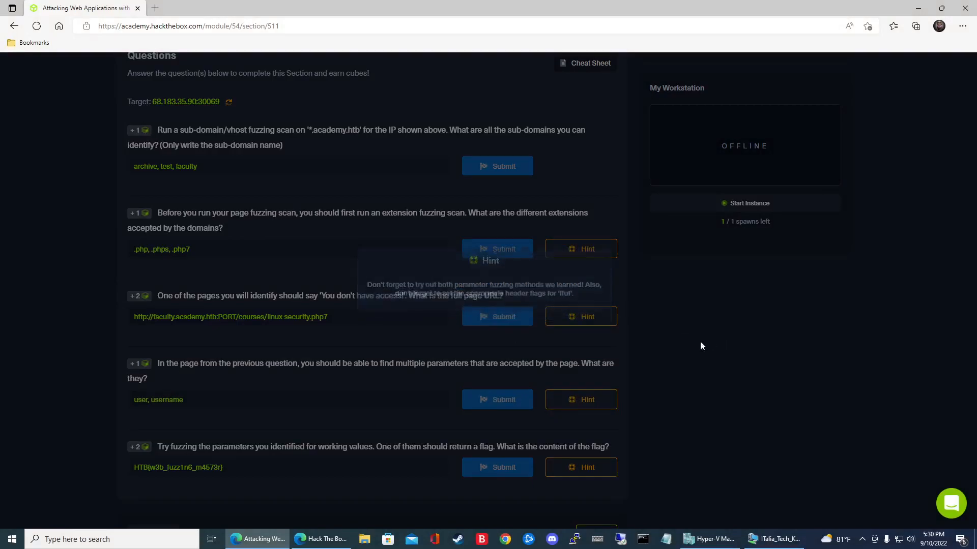
Review the ffuf parameter and value fuzzing commands in the module cheat sheet.
left_click(584, 62)
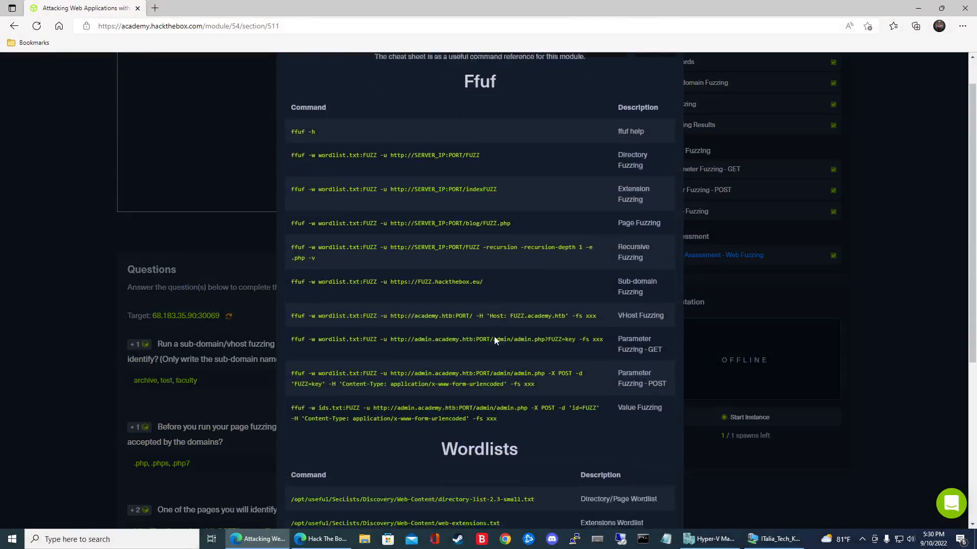
scroll("down", 3)
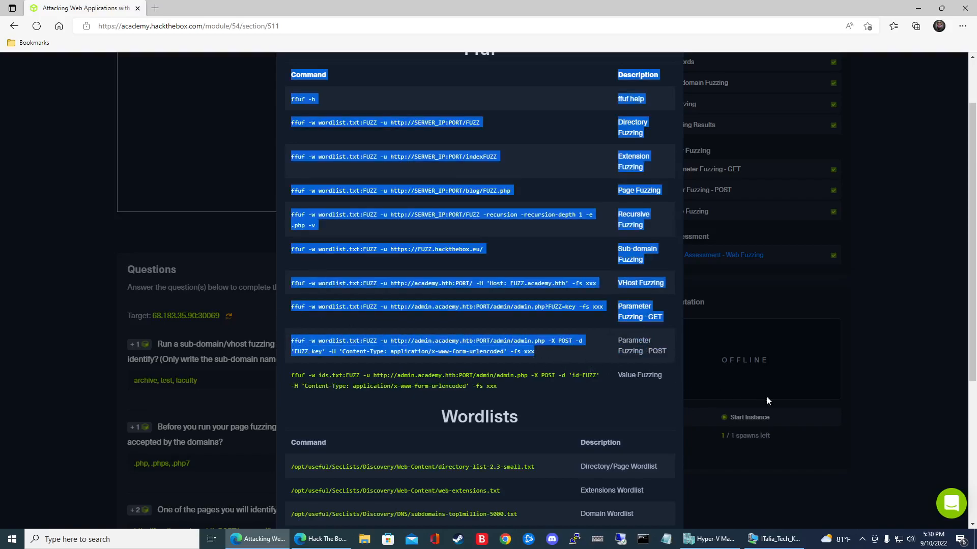
scroll("down", 3)
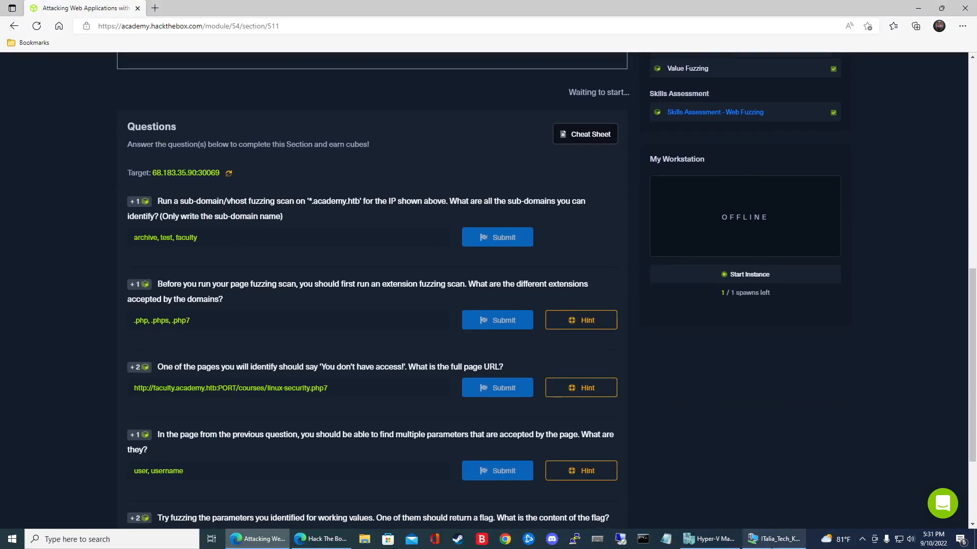
Enter ffuf with burp-parameter-names against linux-security.php7?FUZZ=key, filtering 774-byte responses.
left_click(773, 539)
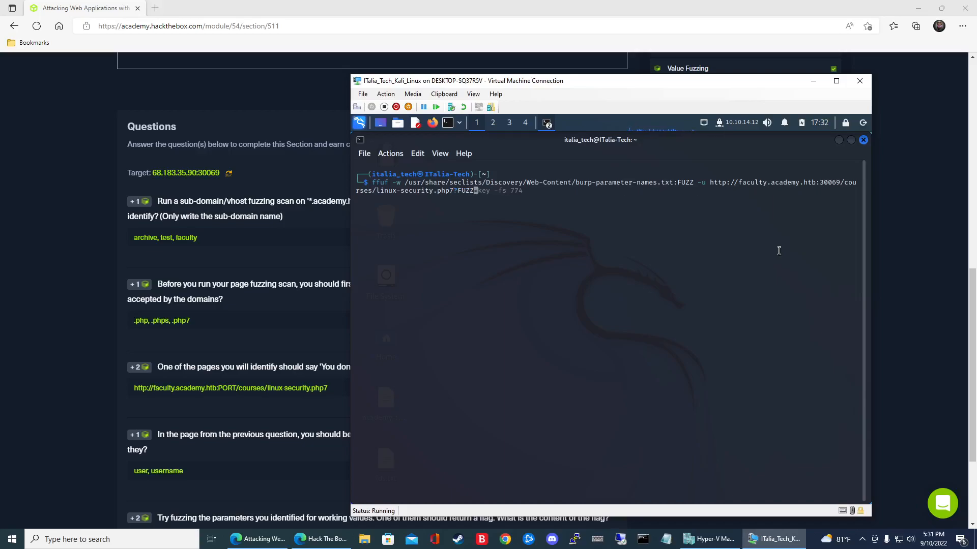
type("=")
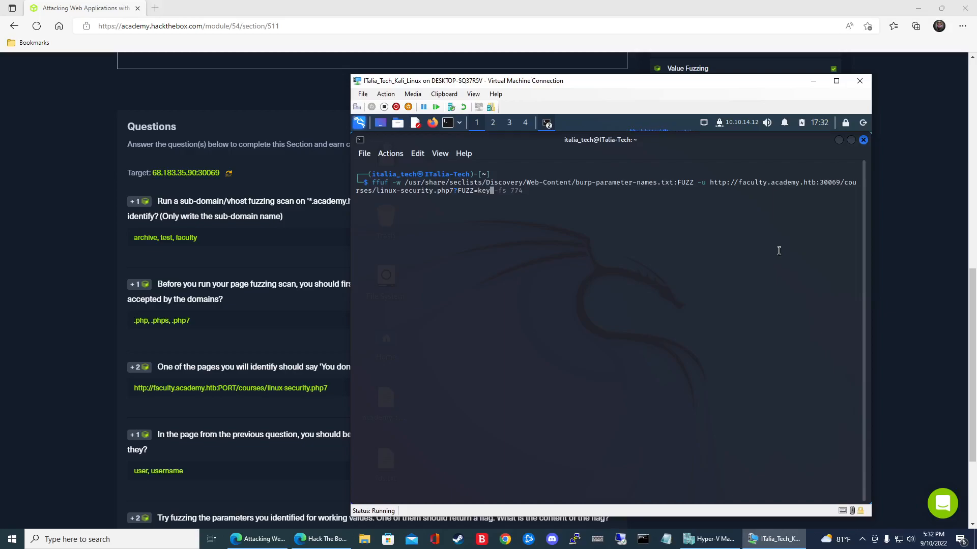
mouse_move(491, 221)
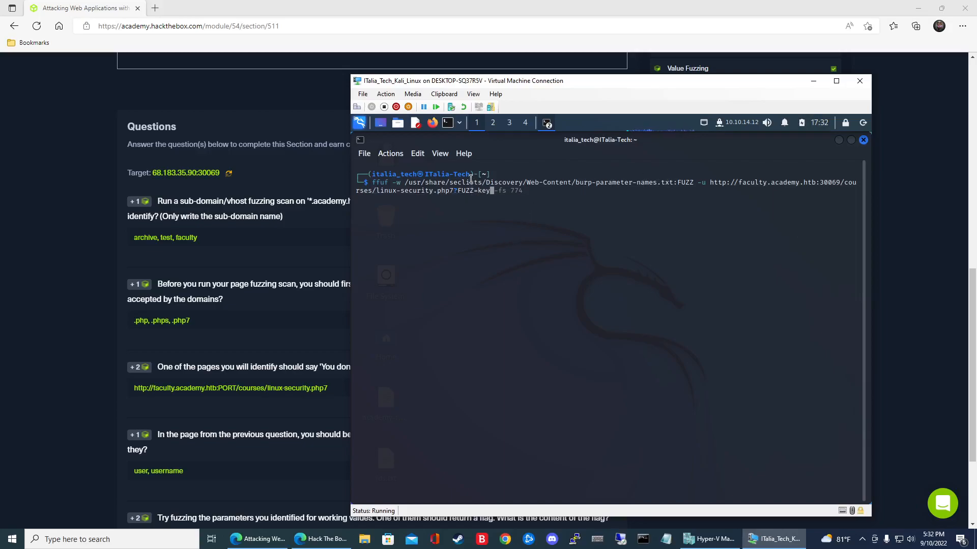
mouse_move(484, 260)
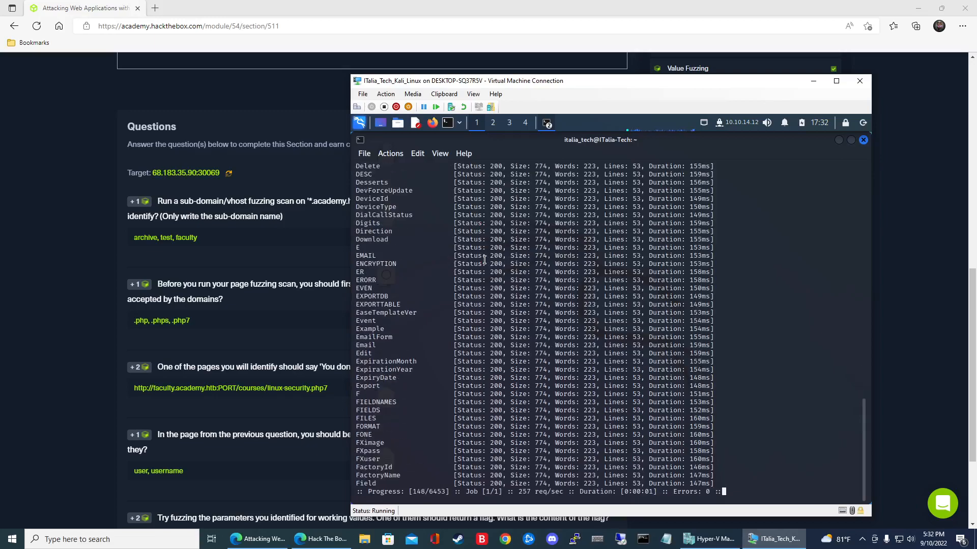
Stop the GET parameter scan flooding the terminal with 774-byte responses.
key("ctrl+c")
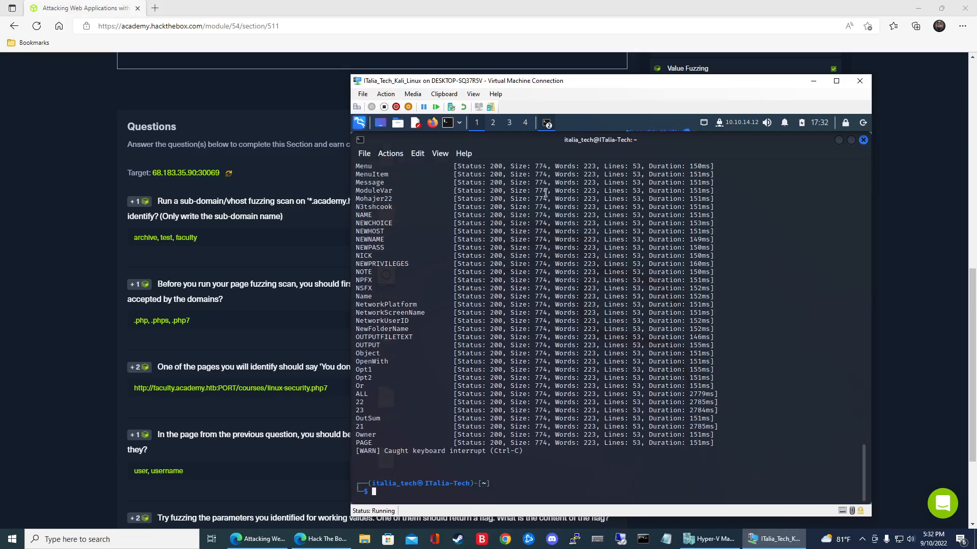
mouse_move(546, 397)
type("ffuf -w /usr/share/seclists/Discovery/Web-Content/burp-parameter-names.txt:FUZZ -u http://faculty.academy.htb:30069/courses/linux-security.php7?FUZZ=key -fs 774")
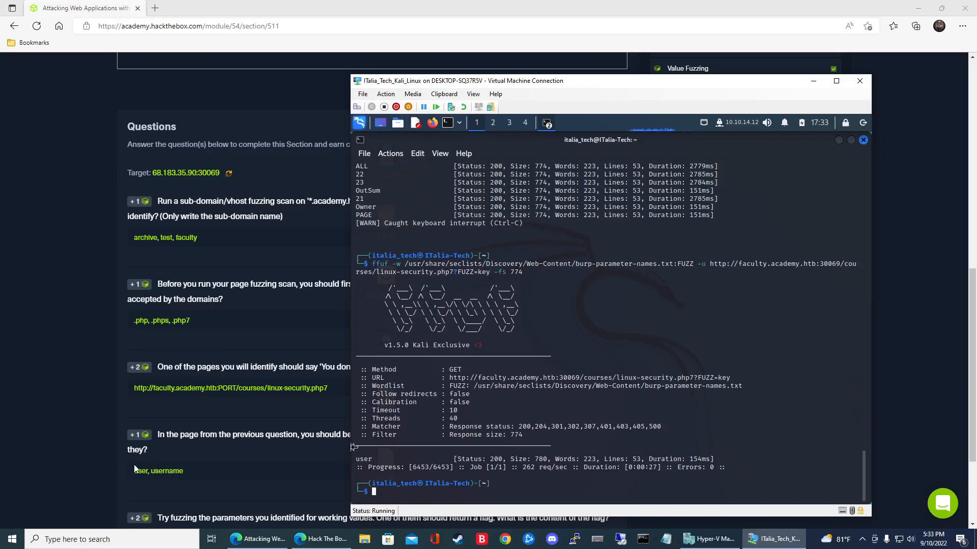
mouse_move(270, 393)
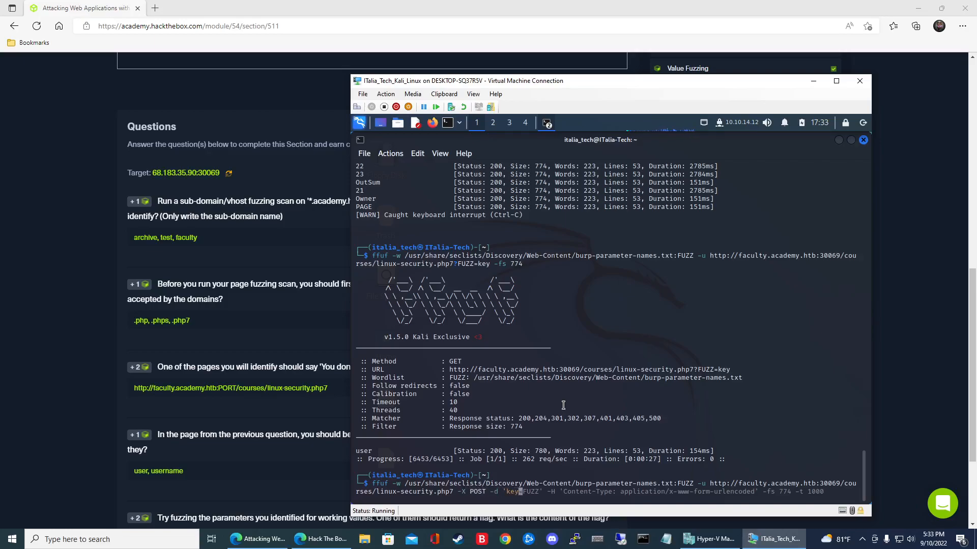
Launch the POST parameter-name scan with key=FUZZ data, then run it again.
type("=FUZZ")
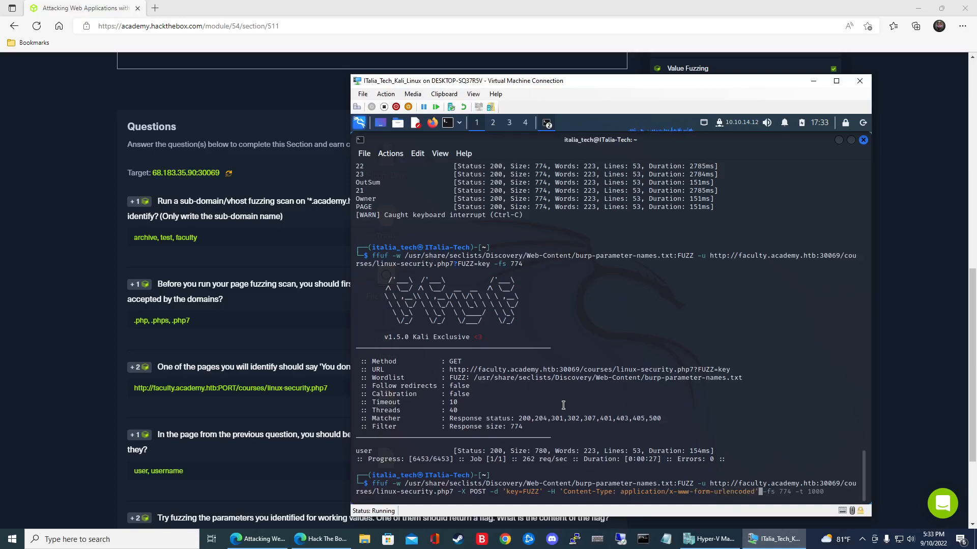
key("enter")
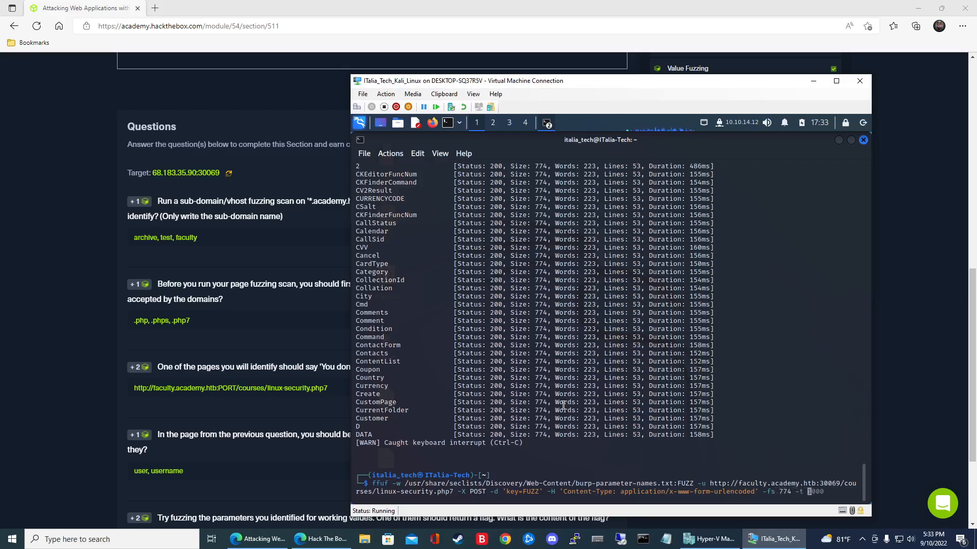
key("Return")
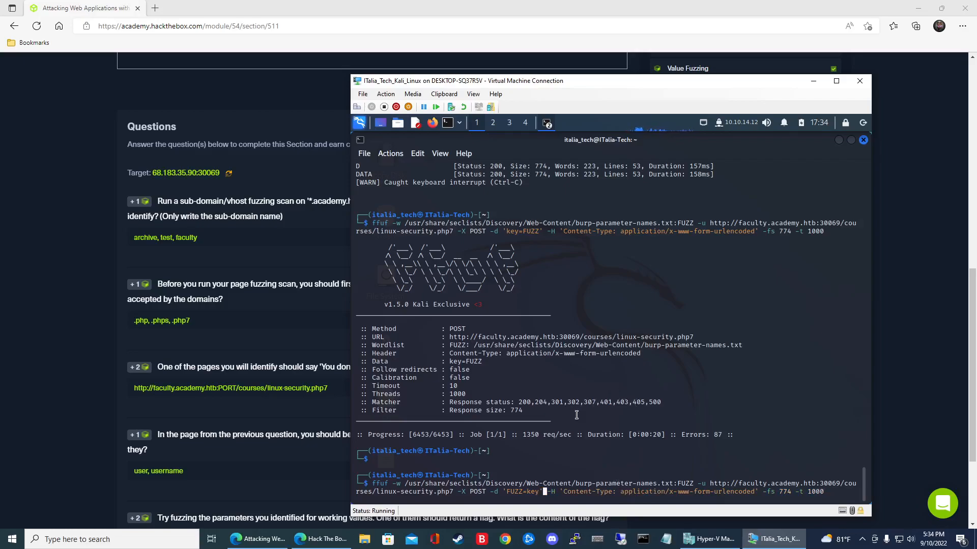
mouse_move(521, 438)
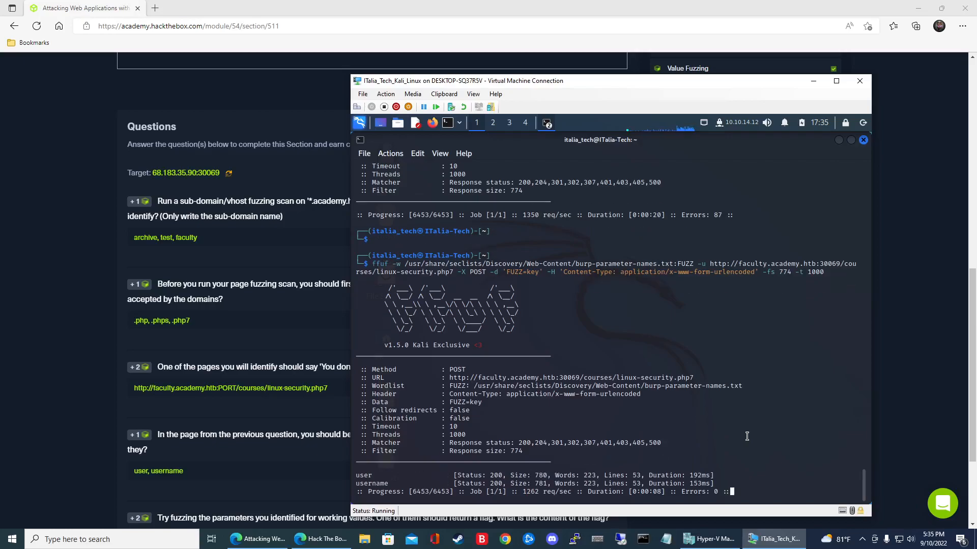
mouse_move(676, 421)
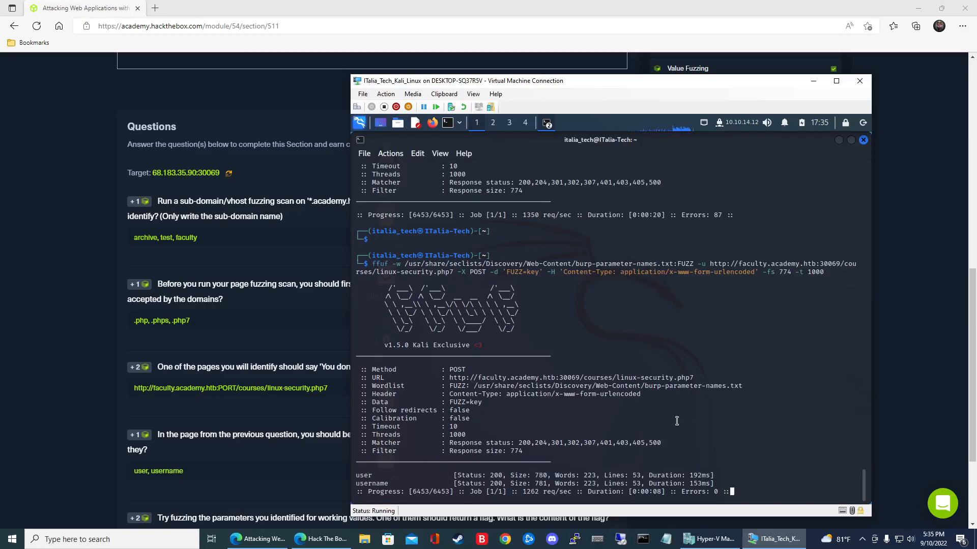
mouse_move(395, 490)
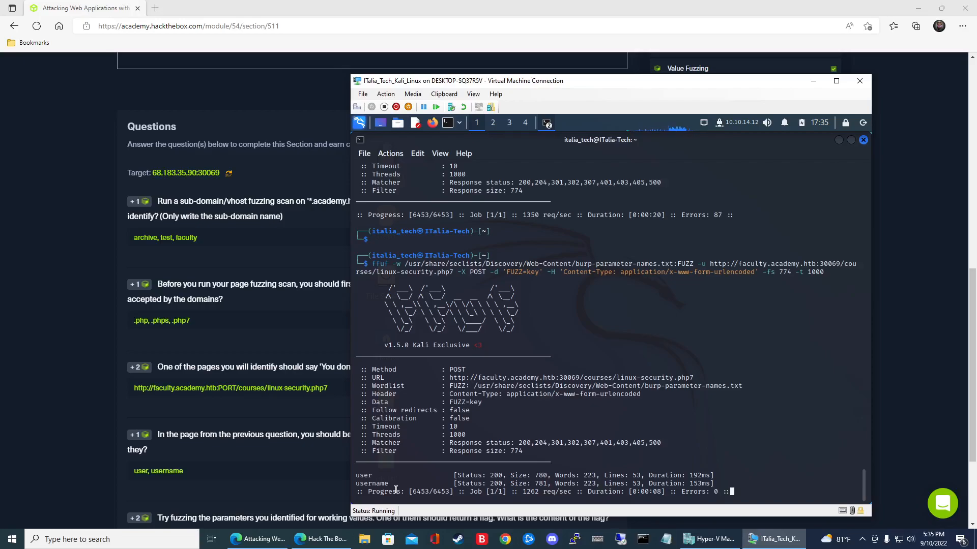
mouse_move(387, 493)
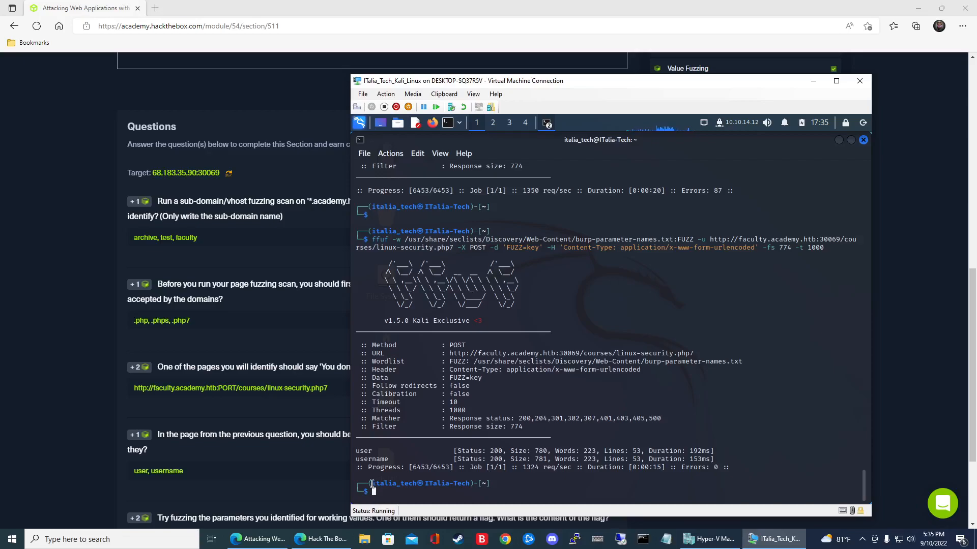
Scroll the FUZZ=key POST scan results showing the user and username parameters.
scroll("down", 3)
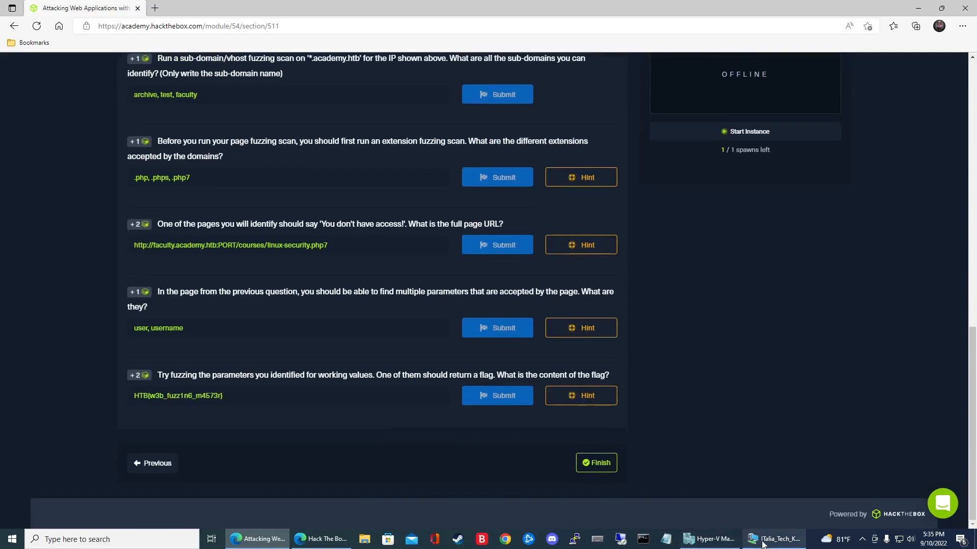
Bring the Kali VM terminal with the user and username hits back to front.
left_click(774, 538)
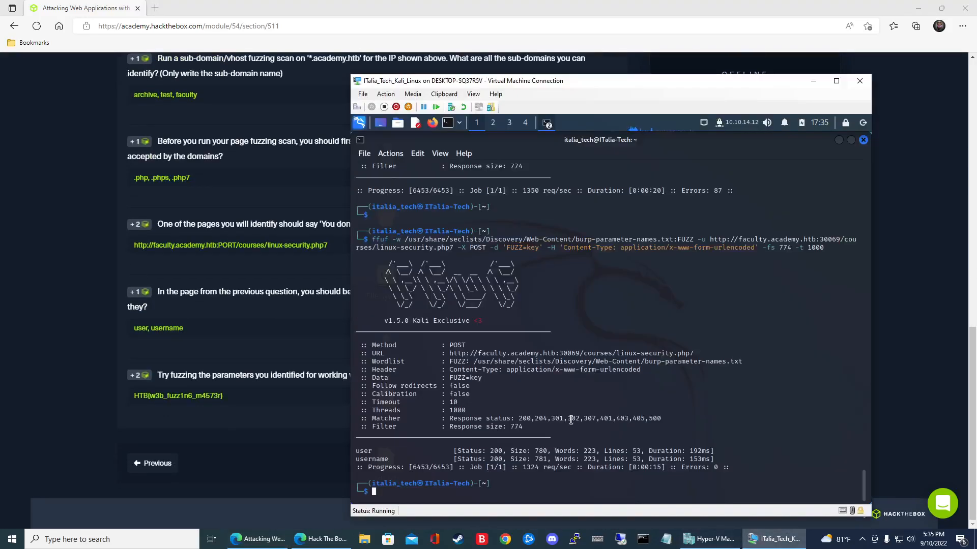
mouse_move(558, 424)
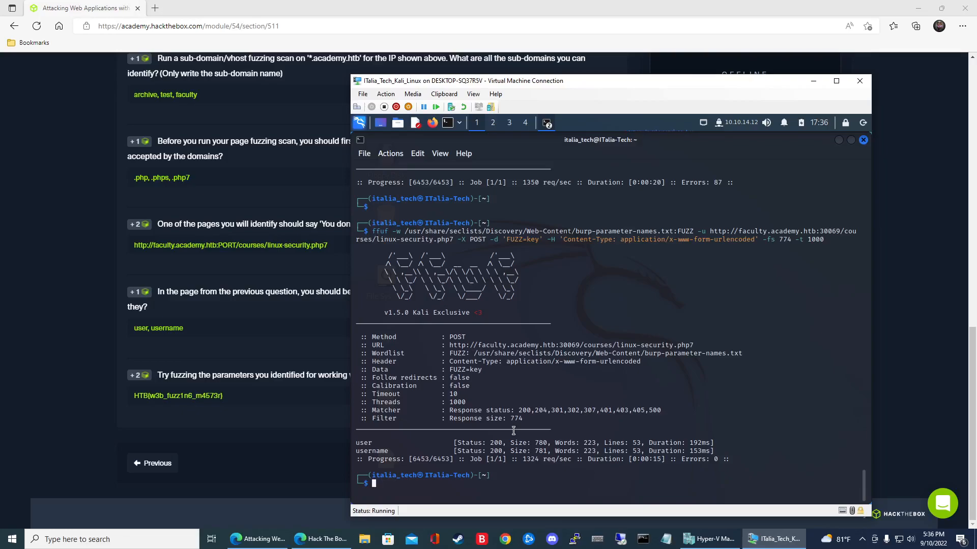
Navigate to /usr/share/seclists/Usernames and list its username wordlists.
type("cd usernames")
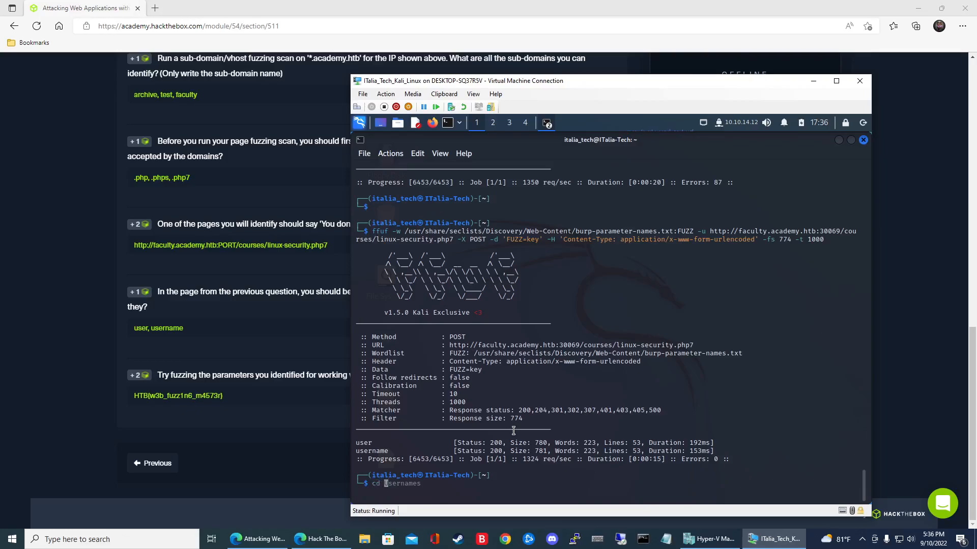
type("ls")
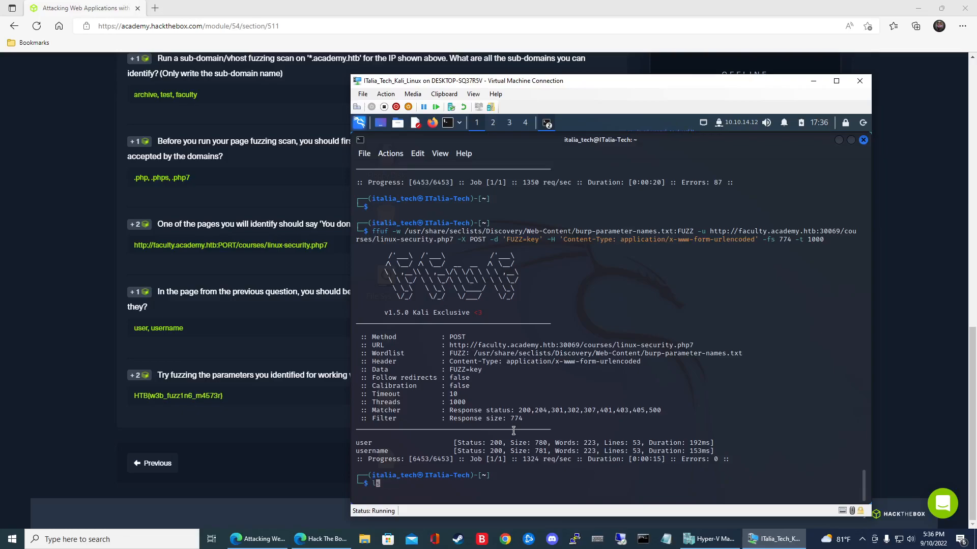
type("cd /usr/share/Discovery")
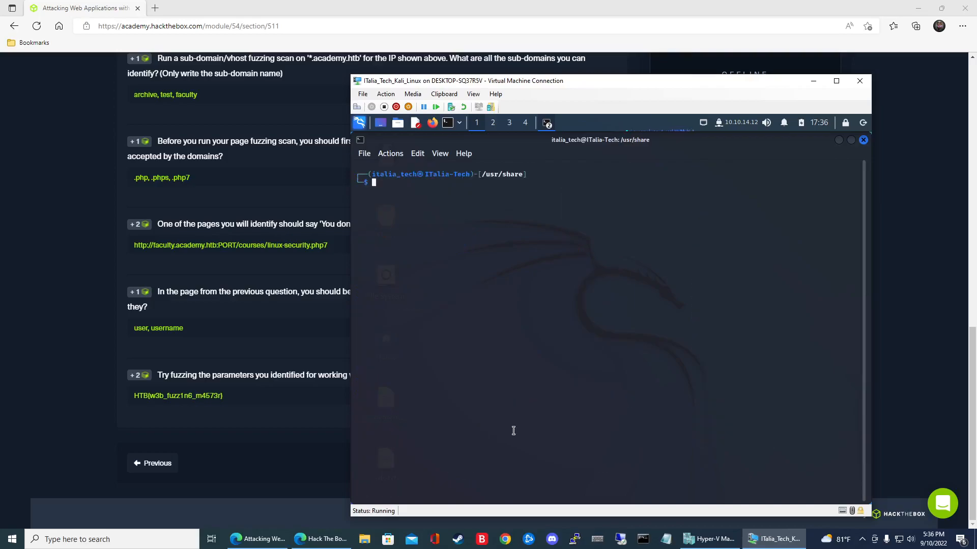
type("cd /usr/share/seclists")
type("ls")
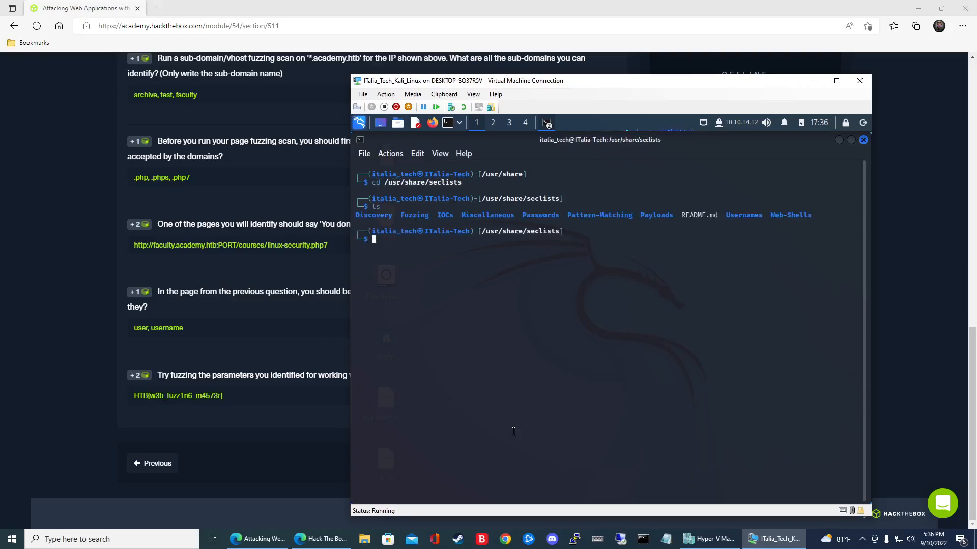
mouse_move(579, 119)
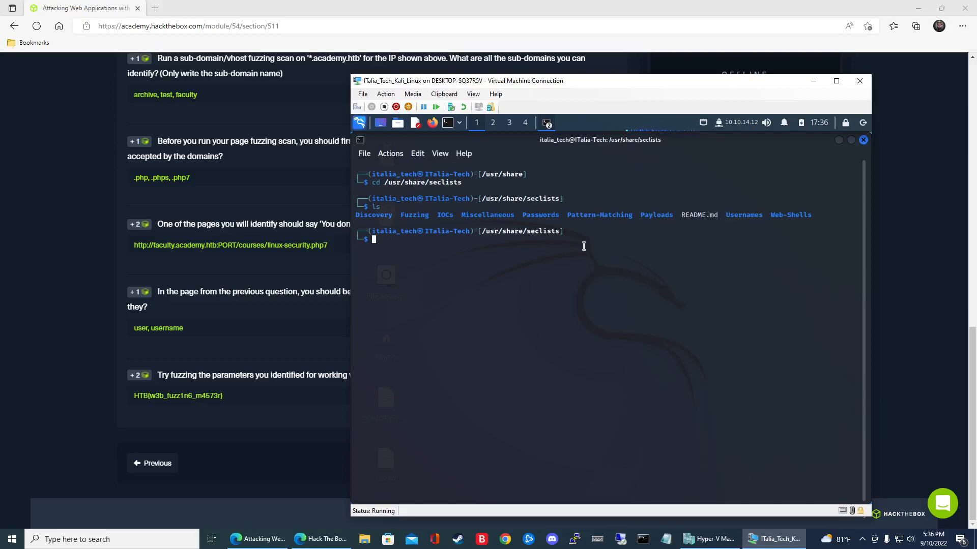
type("cd /usr/share/seclists")
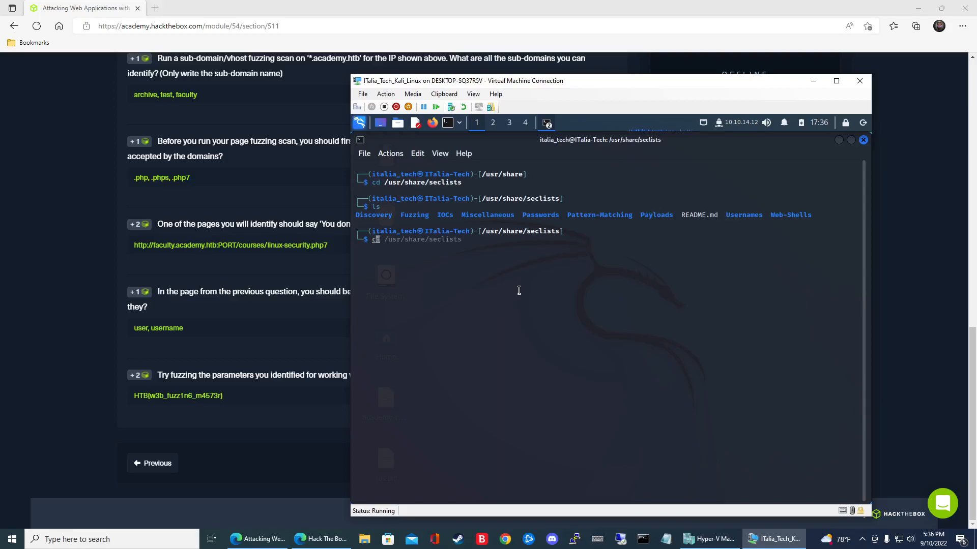
type("d Usernames/")
type("ls")
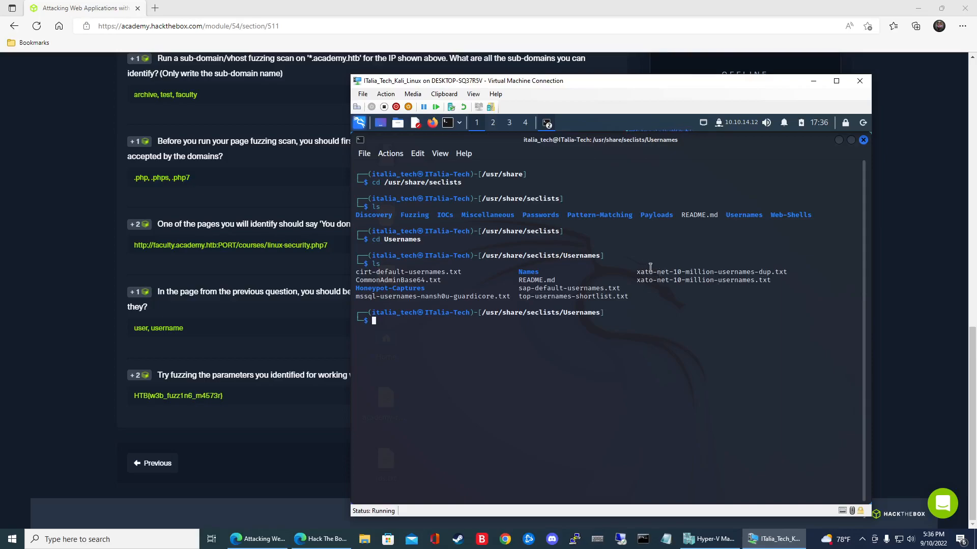
Read the flag question's hint recommending a SecLists wordlist and a curl POST request.
left_click_drag(653, 271, 751, 280)
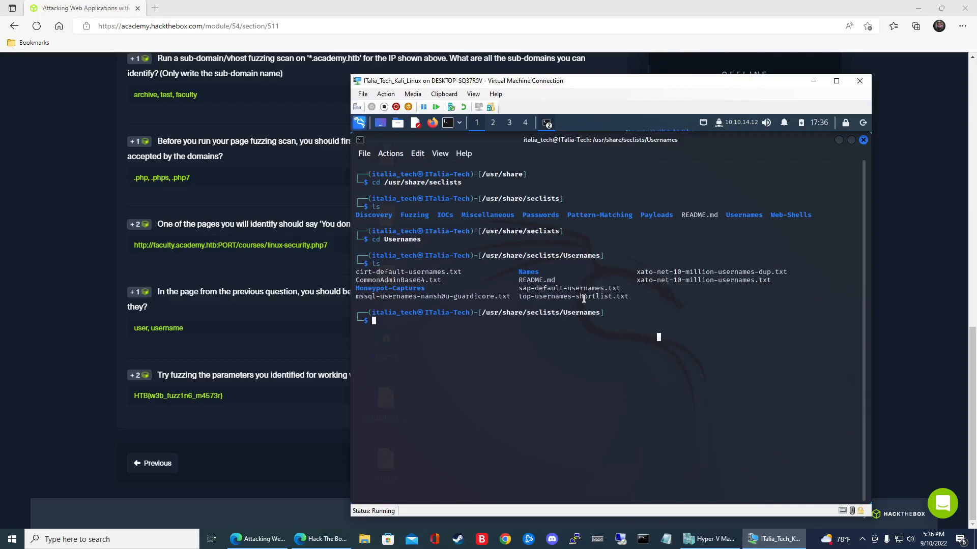
double_click(572, 296)
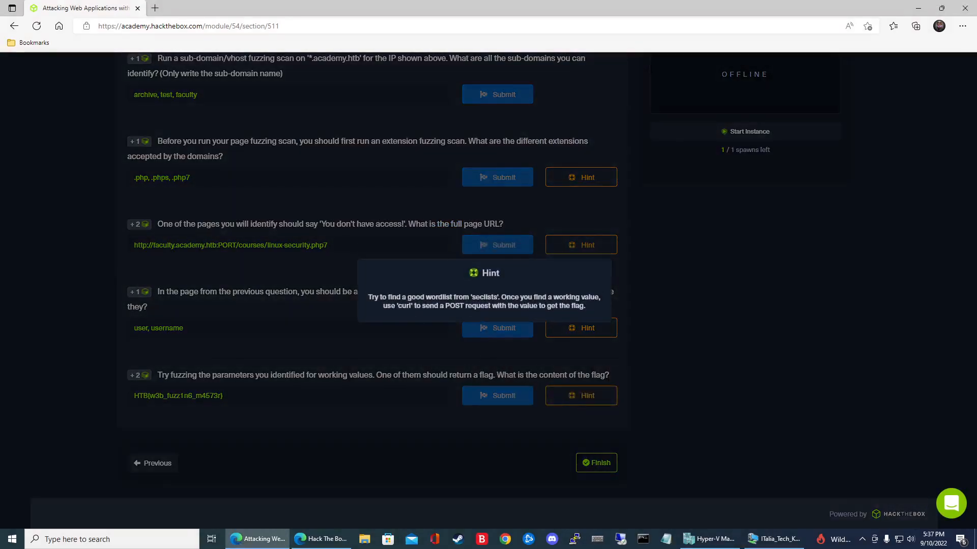
left_click_drag(411, 297, 500, 297)
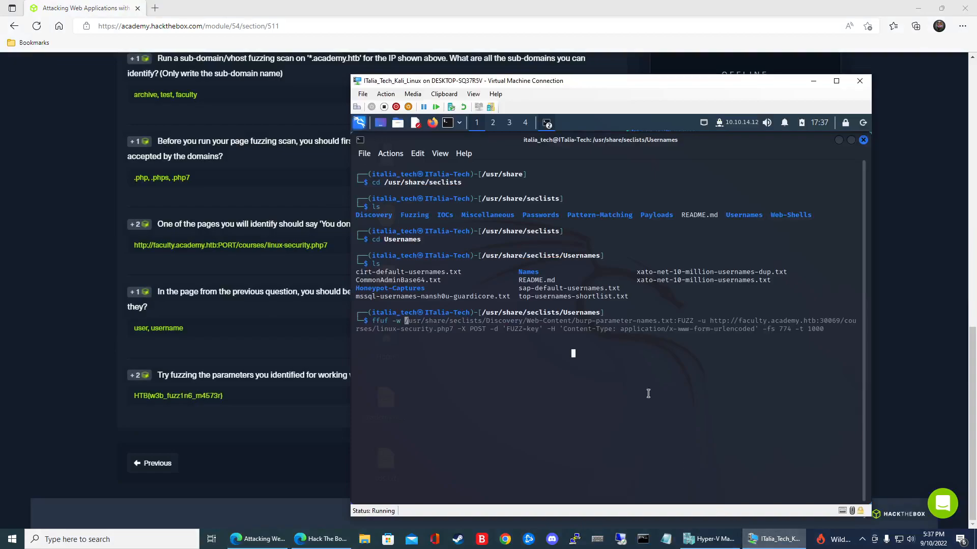
mouse_move(646, 388)
type(" /usr/share/seclists/Usernames/xato-net-10-million-usernames.txt:FUZZ -u http://faculty.academy.htb:30069/courses/linux-security.php7 -")
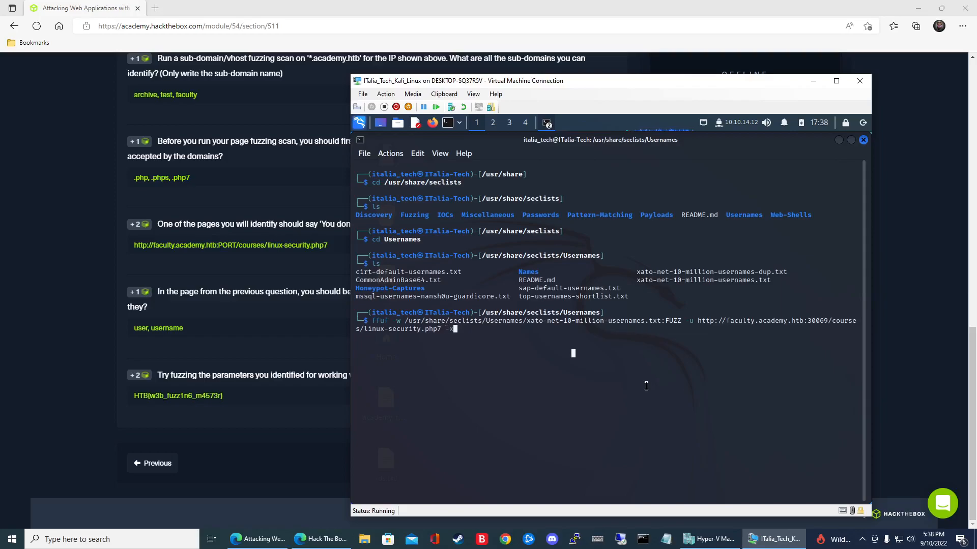
Type ffuf POST fuzzing username=FUZZ with xato-net-10-million-usernames, filtering 781 bytes, 1000 threads.
type("X POST -d 'username=FUZZ' -H 'Content-Type: application/x-www-form-urlencoded' -fs 781 -t 1000")
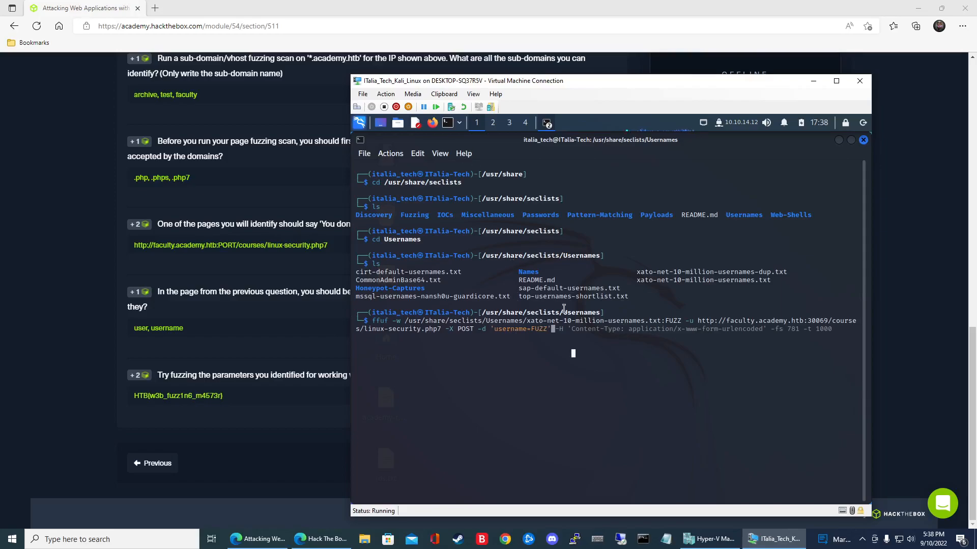
mouse_move(627, 376)
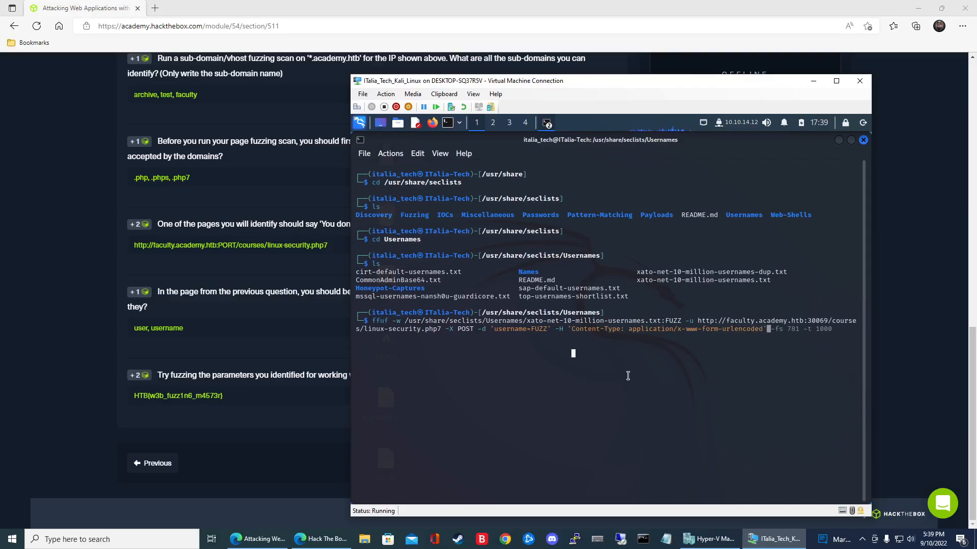
Run the ffuf username value scan until Harry, harry and HARRY return size-773 hits.
key("Return")
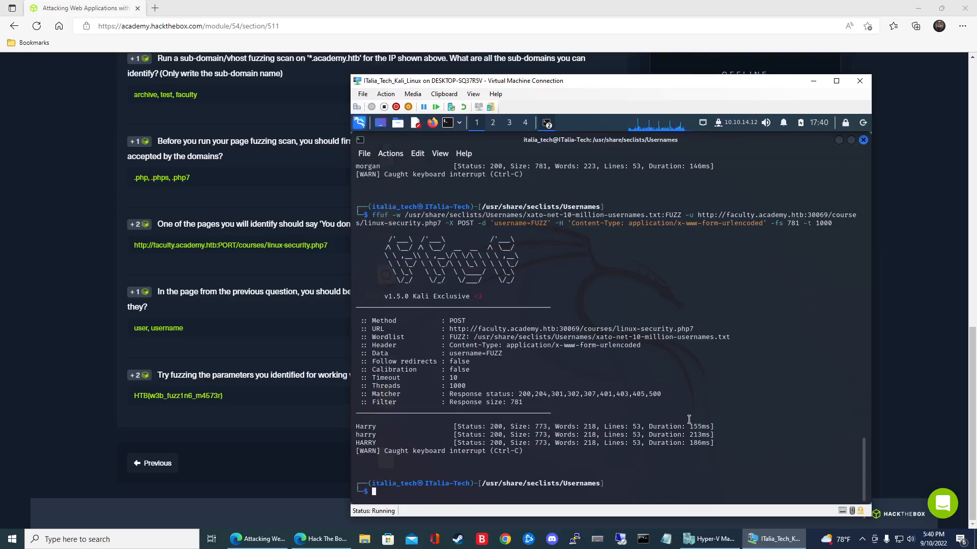
Type a curl POST sending username=harry to faculty.academy.htb:30069/courses/linux-security.php7.
type("curl http://faculty.academy.htb:30069/courses/linux-security.php7 -X POST -d 'username=HARRY' -H 'Content-Type: application/x-www-form-urlencoded'")
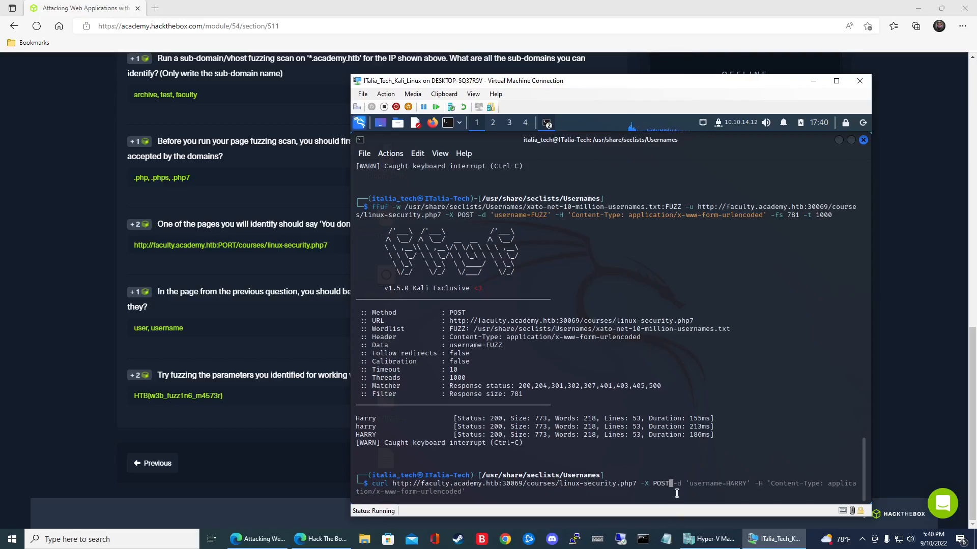
mouse_move(714, 465)
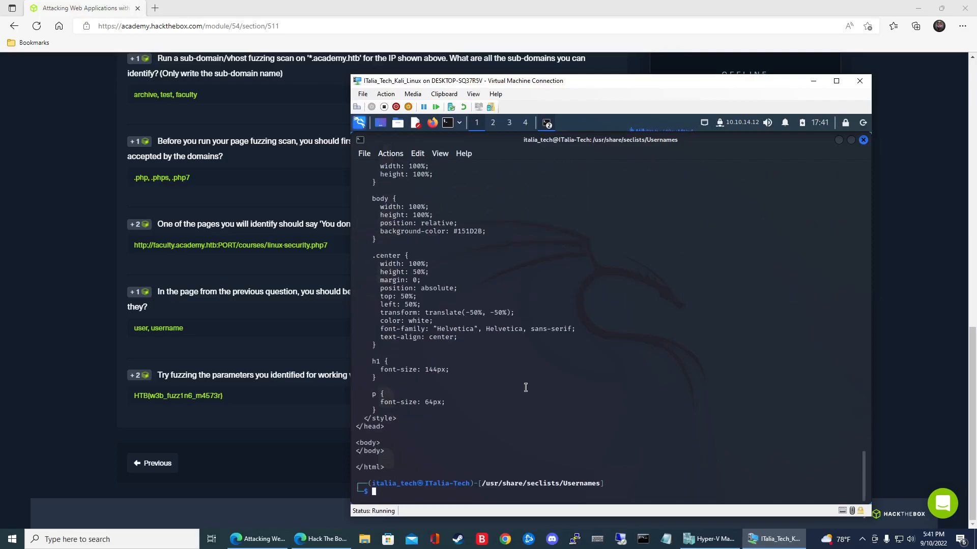
Send the username=harry curl POST again and read the HTB flag in the returned HTML.
type("curl http://faculty.academy.htb:30069/courses/linux-security.php7 -X POST -d 'username=HARRY' -H 'Content-Type: application/x-www-form-urlencoded'")
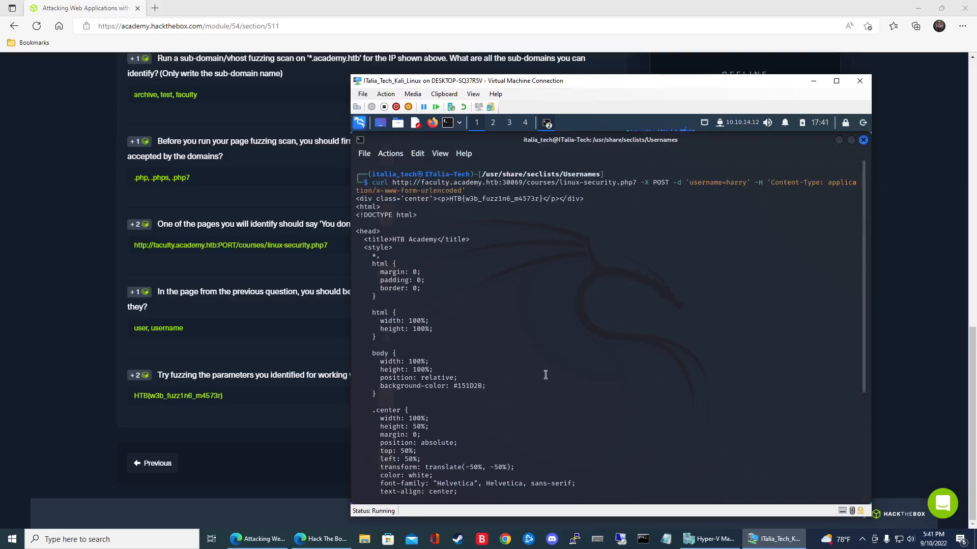
scroll("down", 3)
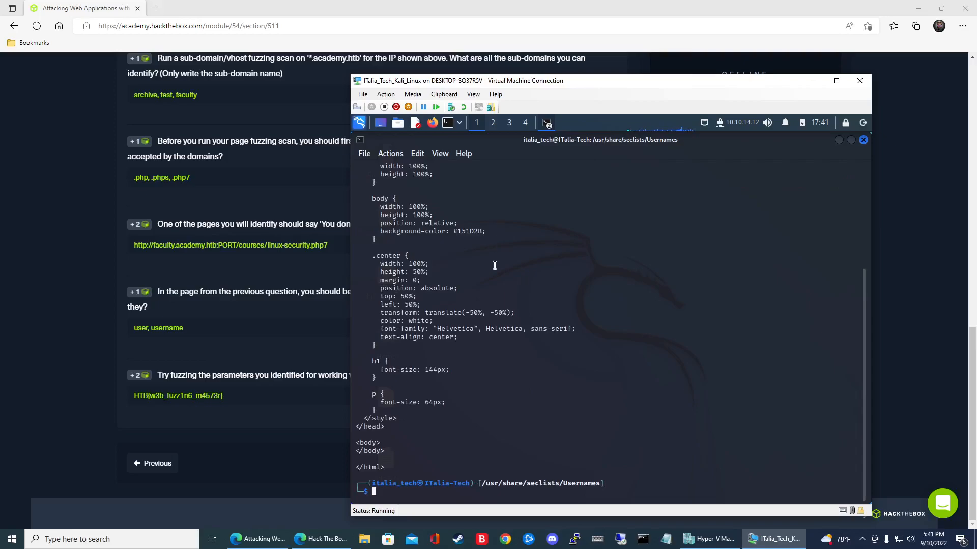
type("curl http://faculty.academy.htb:30069/courses/linux-security.php7 -X POST -d 'username=harry' -H 'Content-Type: application/x-www-form-urlencoded'")
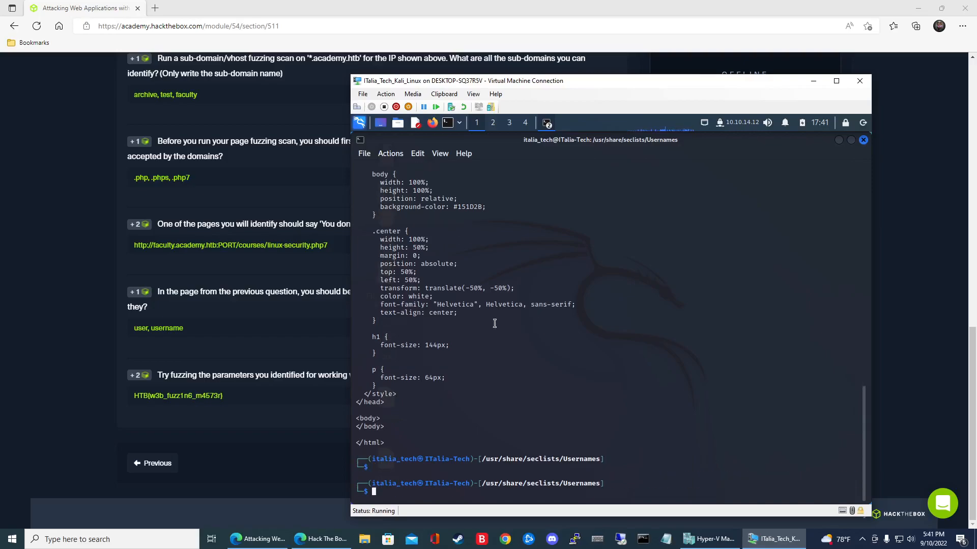
type("curl http://faculty.academy.htb:30069/courses/linux-security.php7 -X POST -d 'username=Harry' -H 'Content-Type: application/x-www-form-urlencoded'")
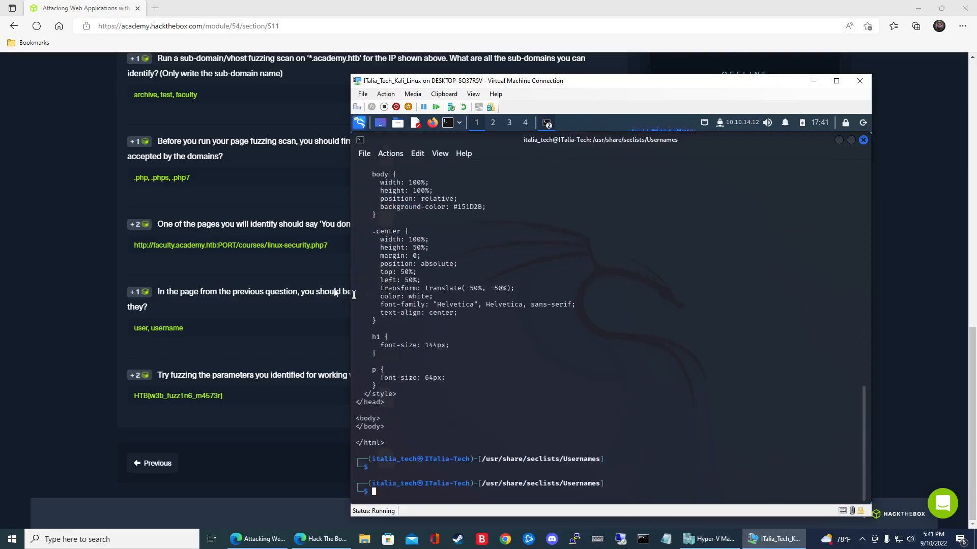
mouse_move(271, 291)
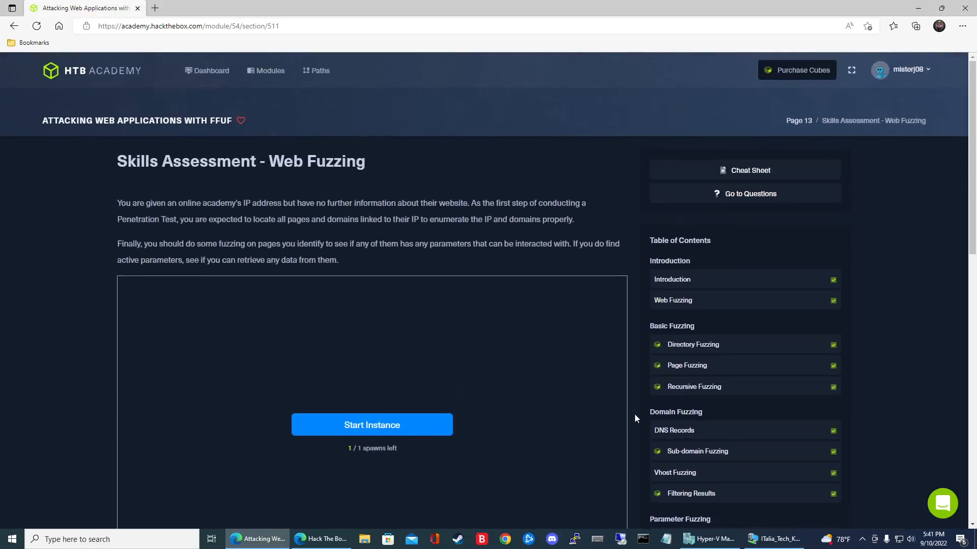
Scroll the Web Fuzzing Skills Assessment page down to the answered Questions section.
scroll("down", 3)
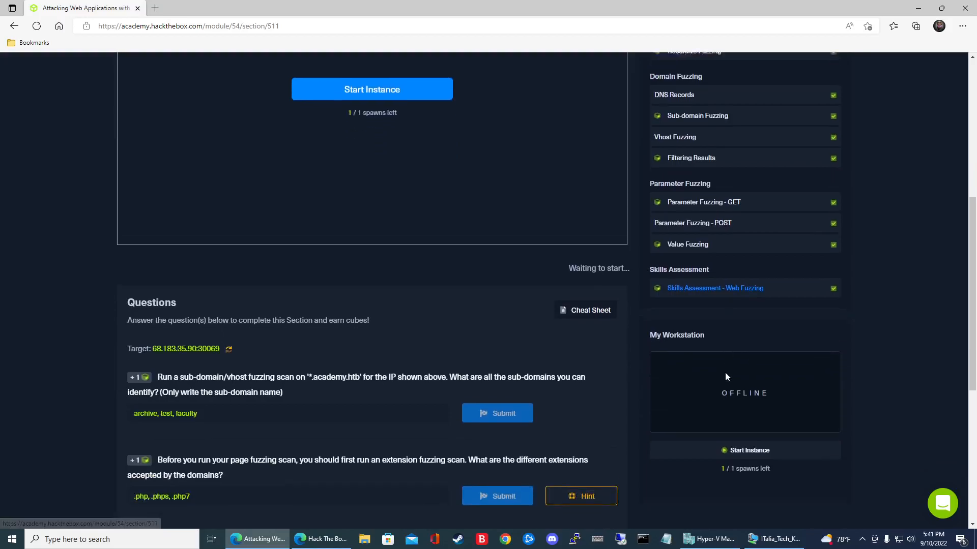
scroll("down", 3)
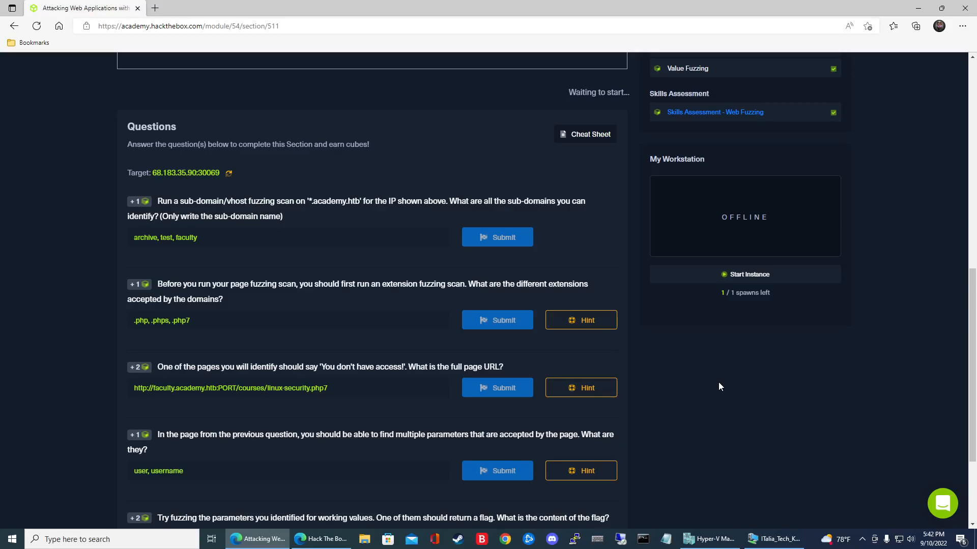
mouse_move(724, 377)
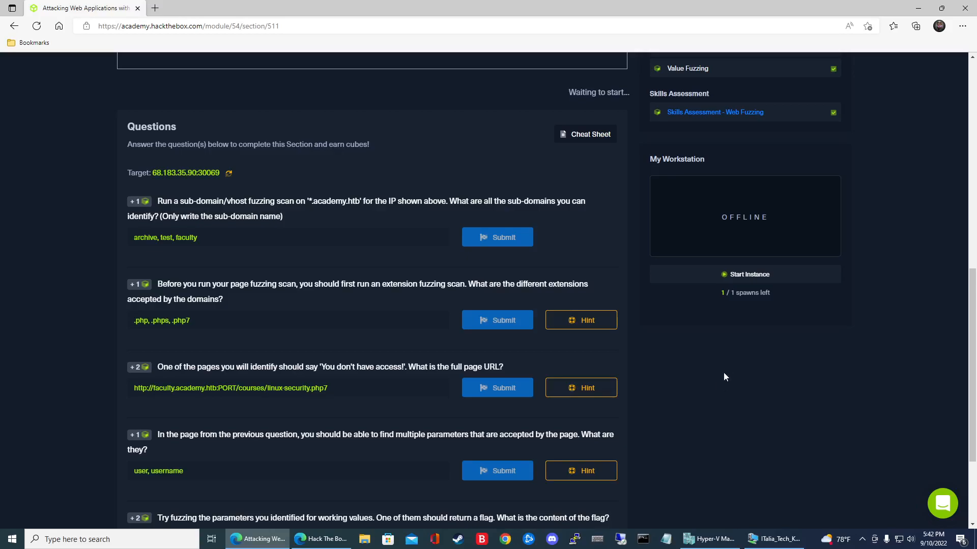